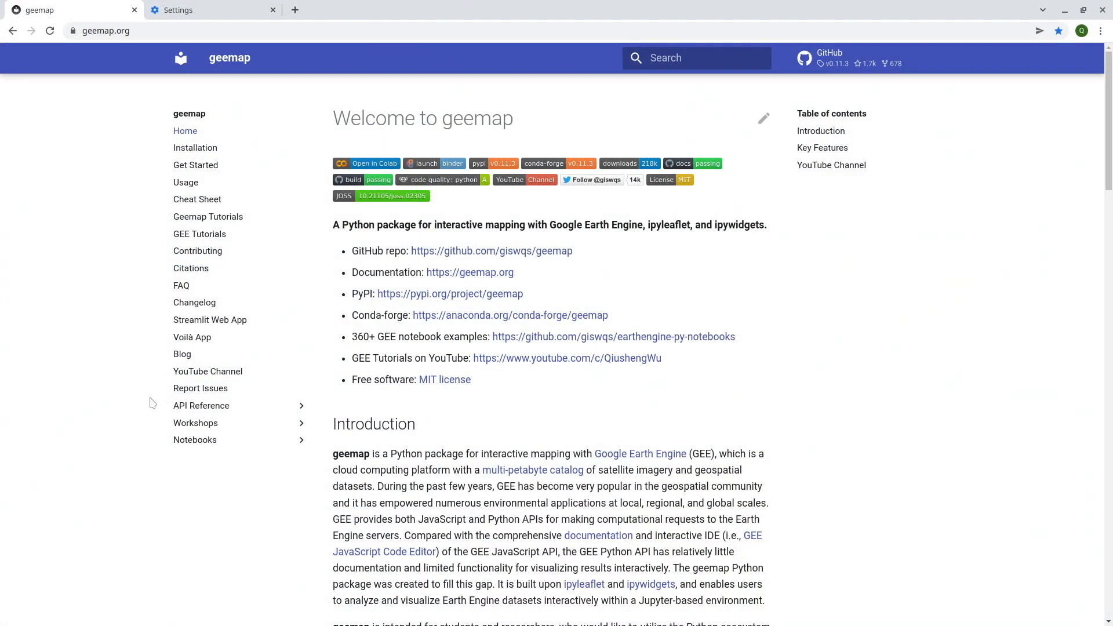
mouse_move(284, 438)
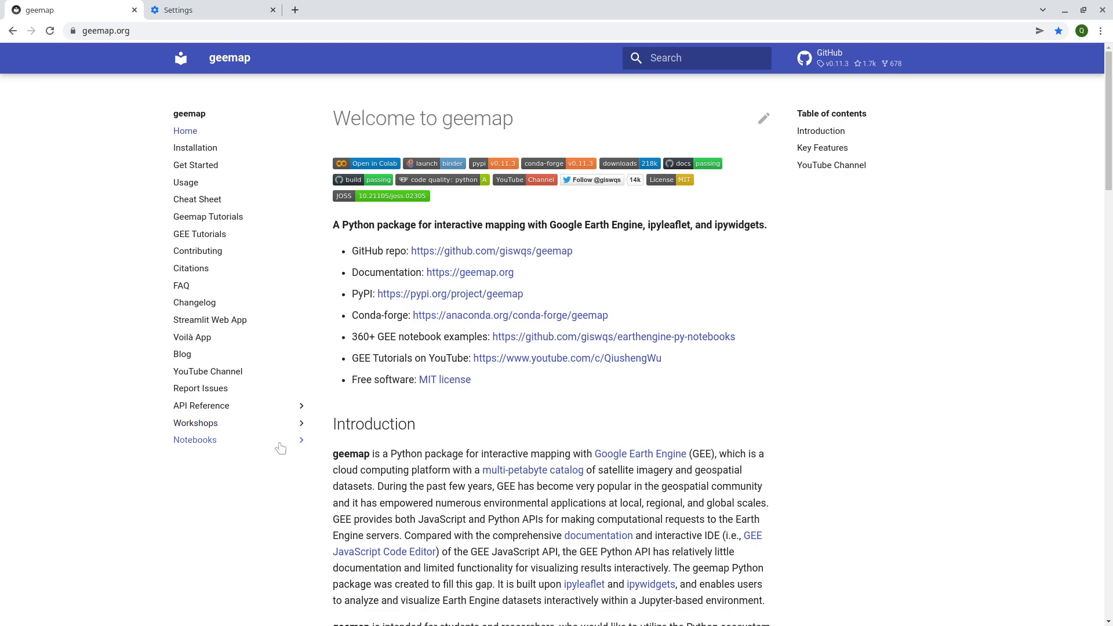
Expand the Notebooks section in the geemap.org sidebar to list the example notebooks
click(195, 439)
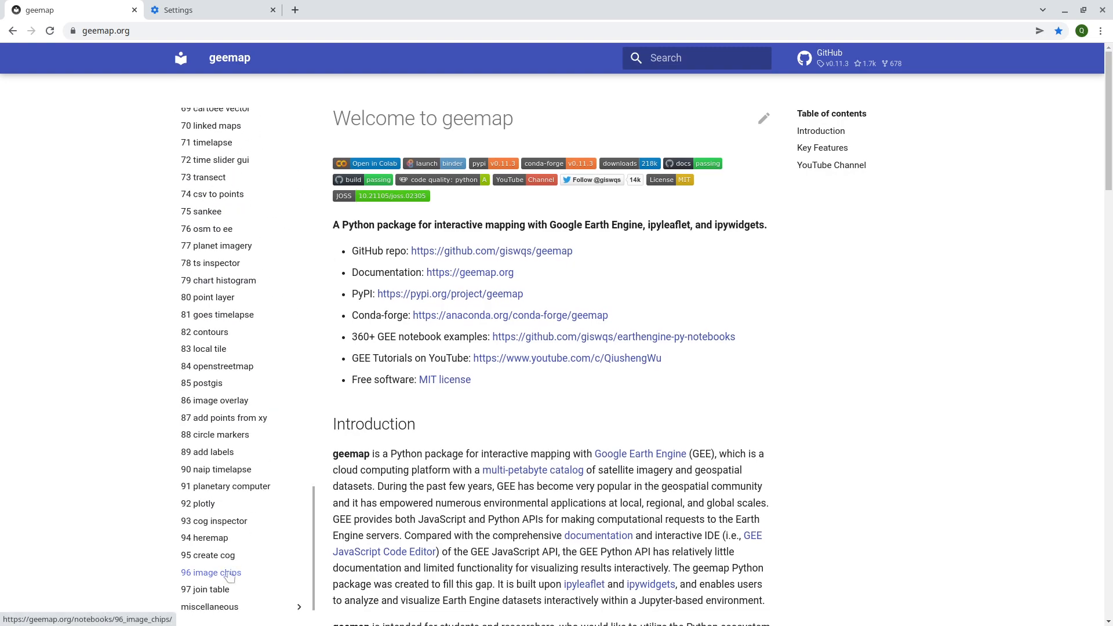
Download 97_join_table.ipynb from the 97 join table page to Downloads and show it in its folder
click(205, 589)
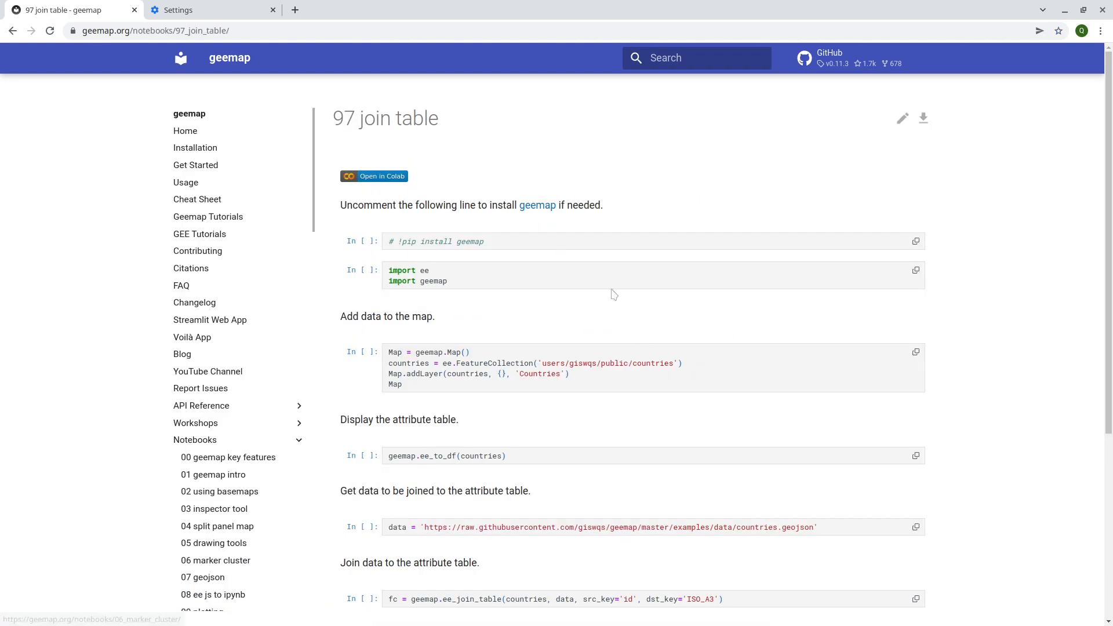
mouse_move(923, 118)
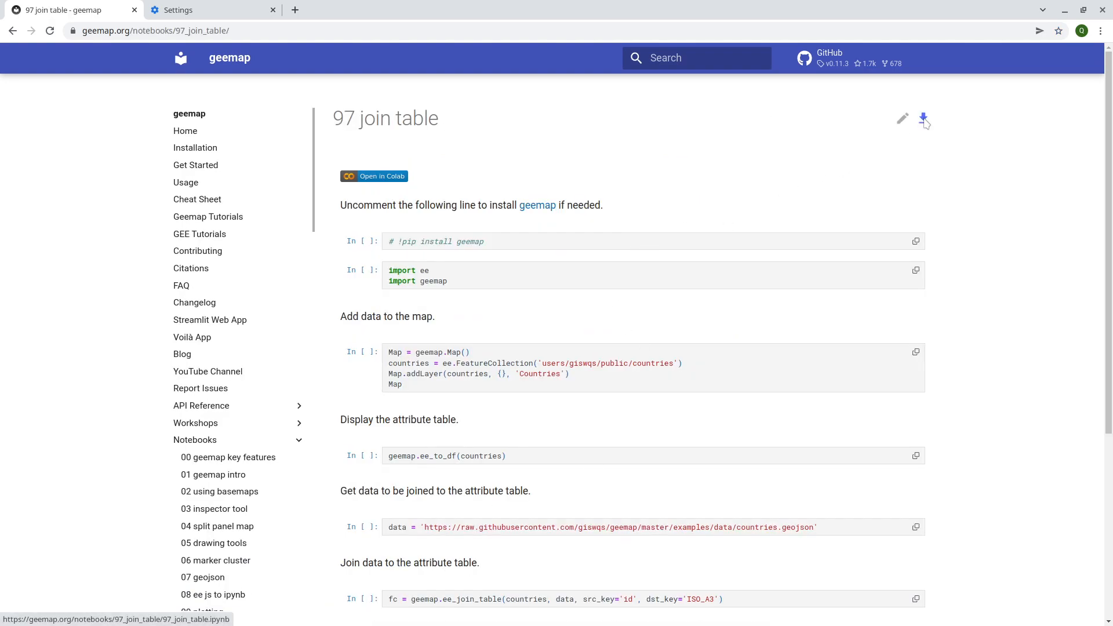
click(923, 118)
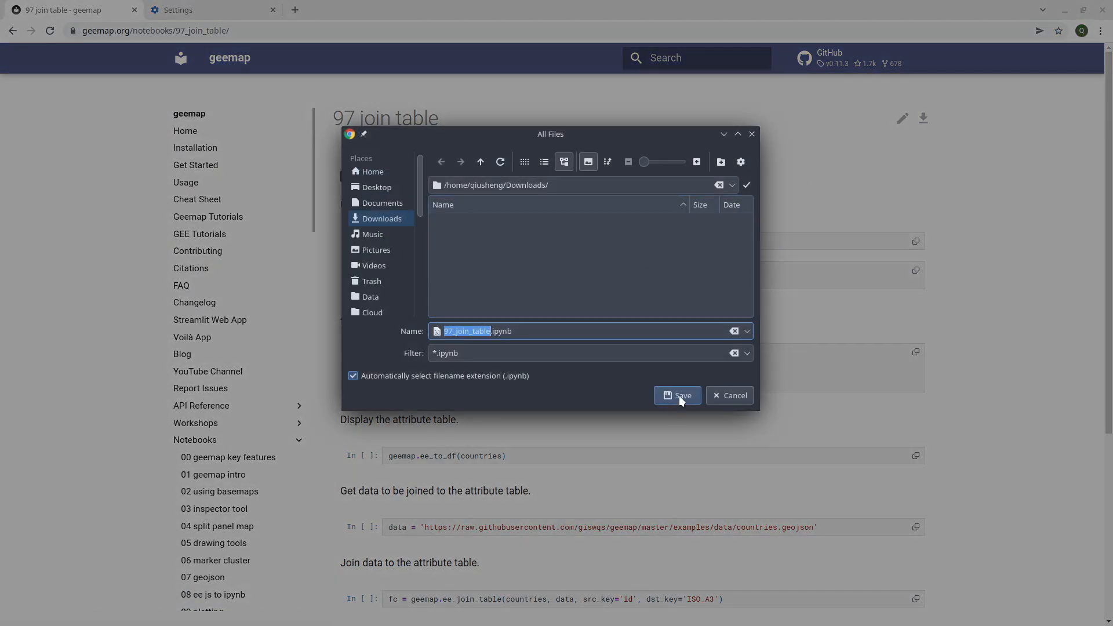
click(677, 395)
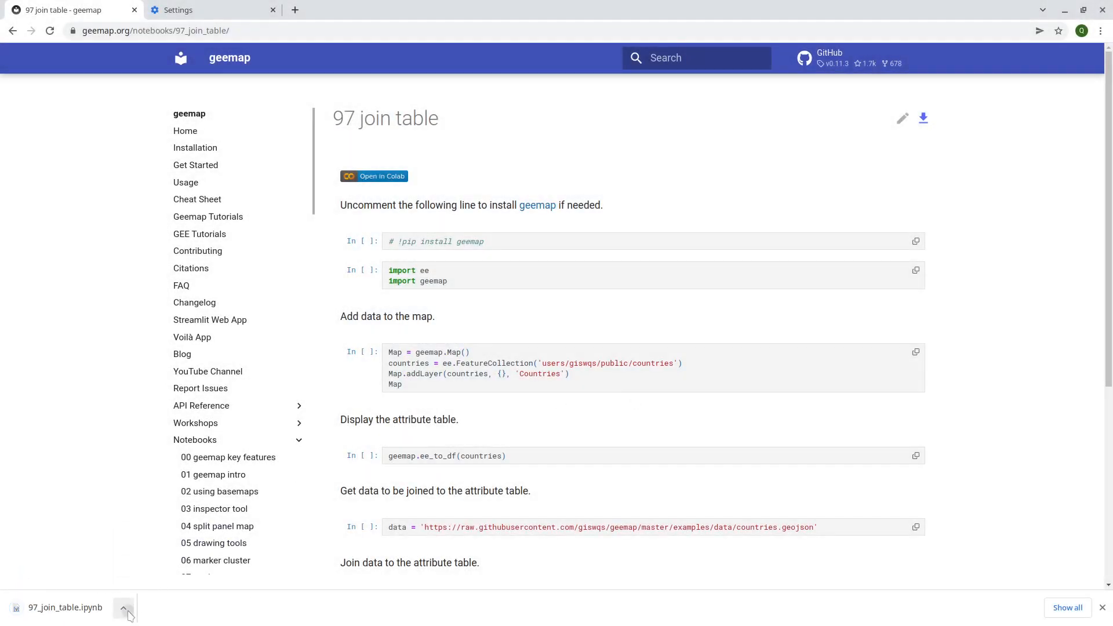
click(123, 608)
text(c)
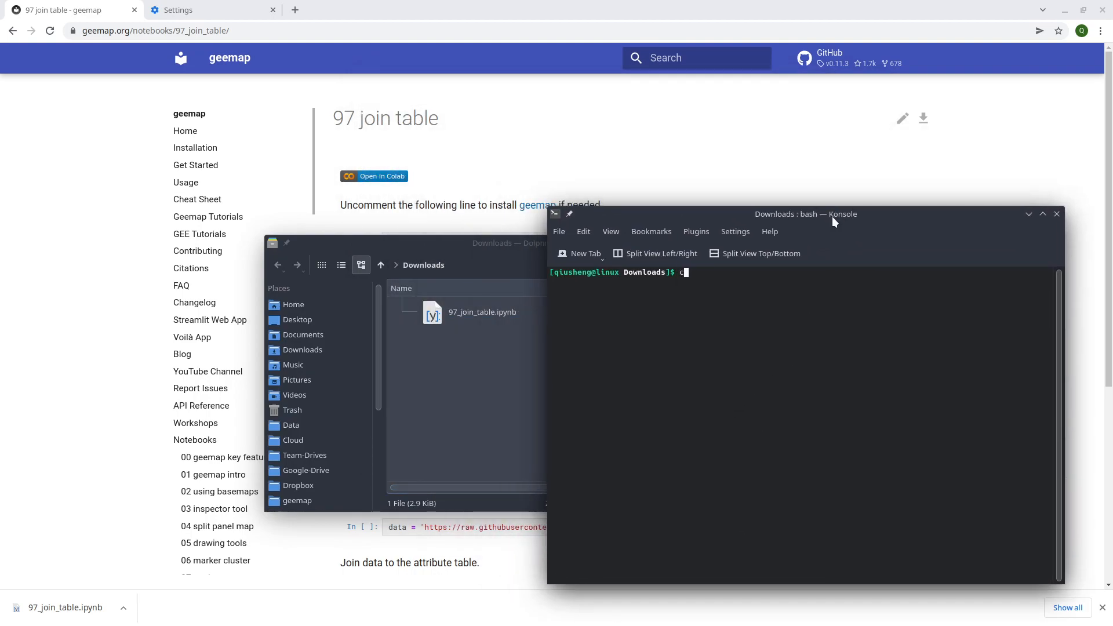
Activate the geo conda environment and launch JupyterLab from the Downloads terminal
text(onda)
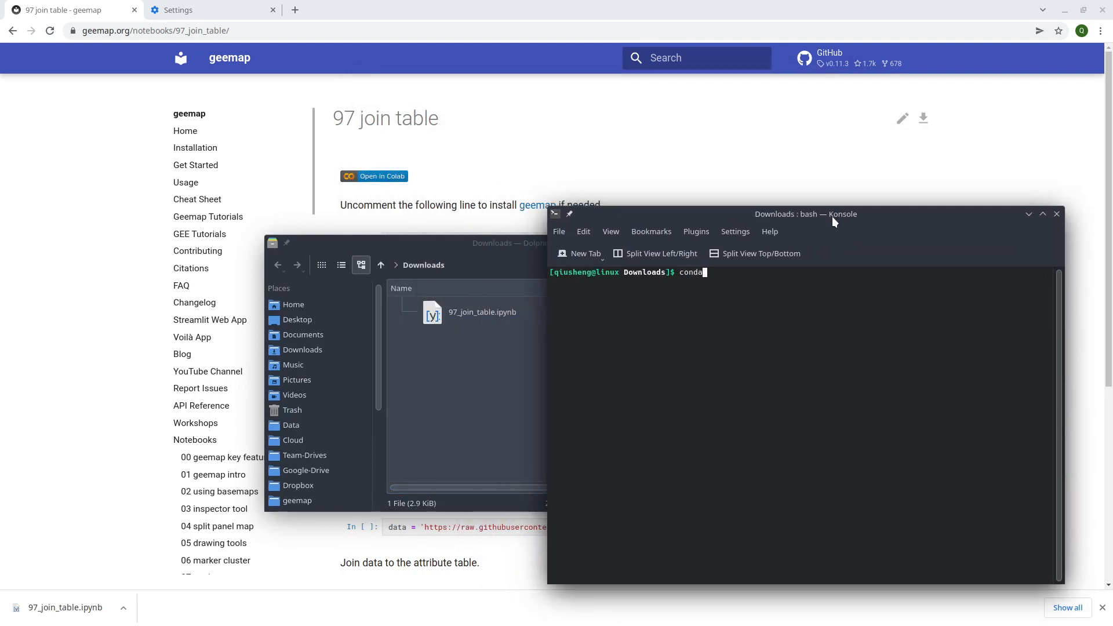
text(activate geo)
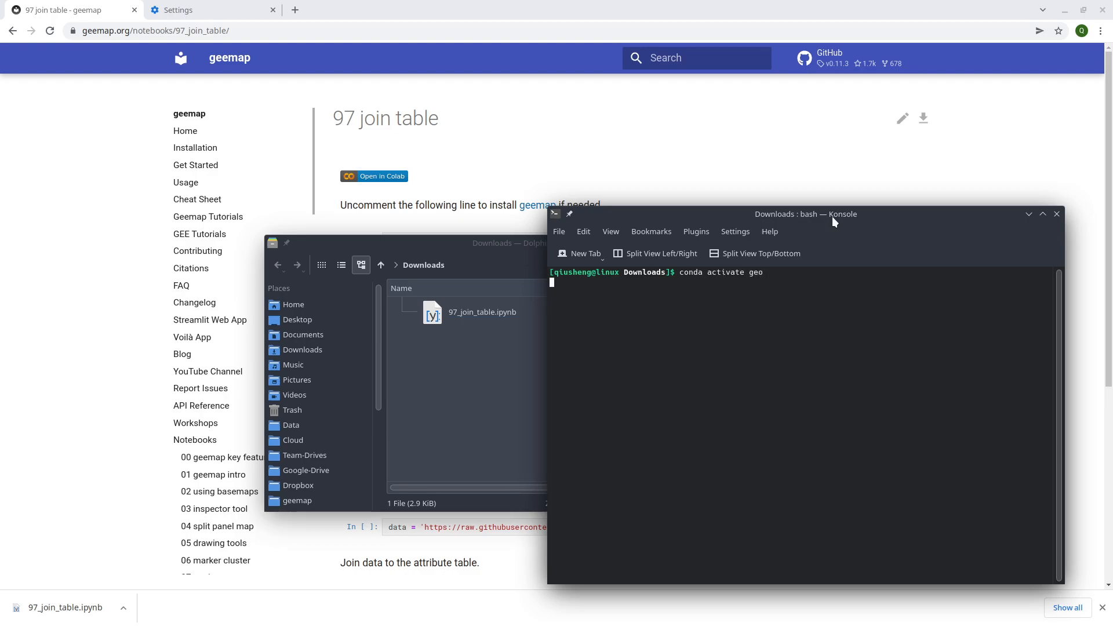
text(jupyter lab)
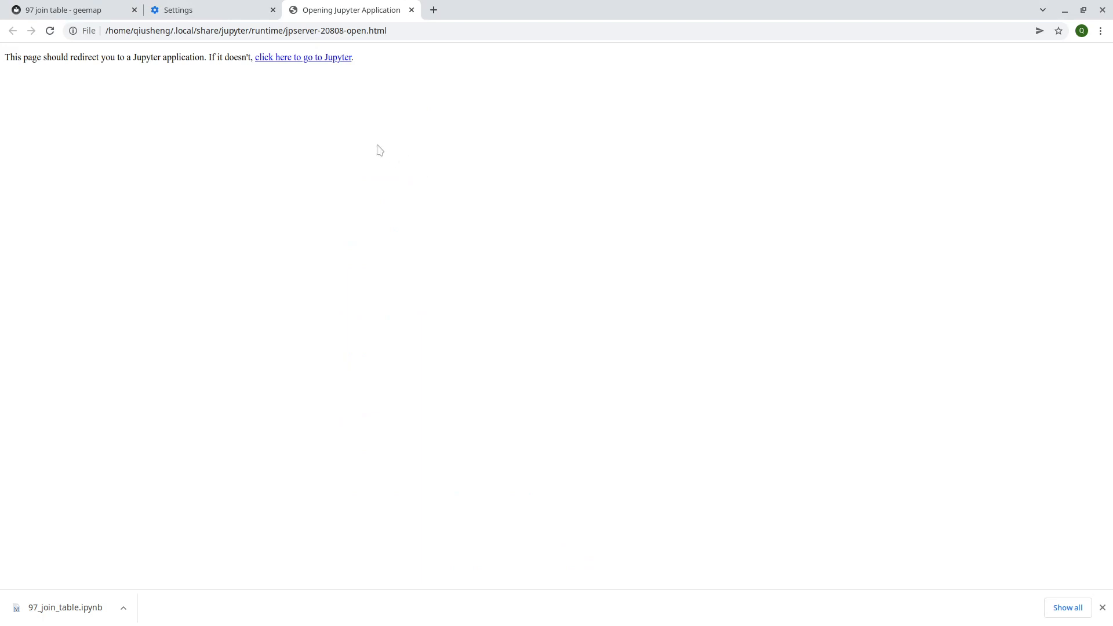
Enter JupyterLab and open the 97_join_table.ipynb notebook
click(304, 57)
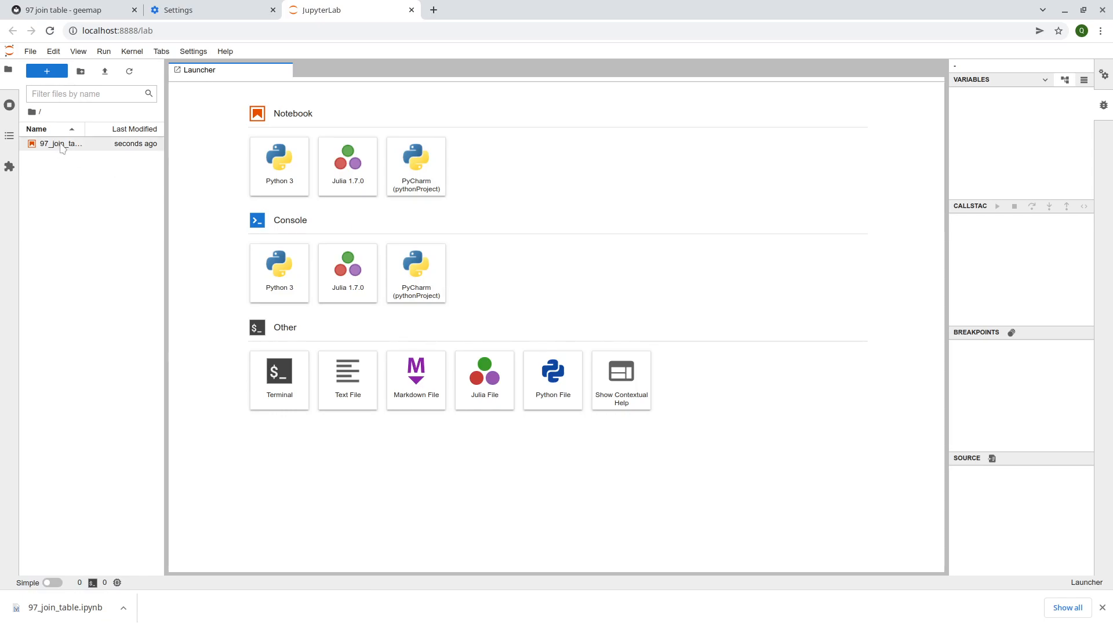
double_click(61, 144)
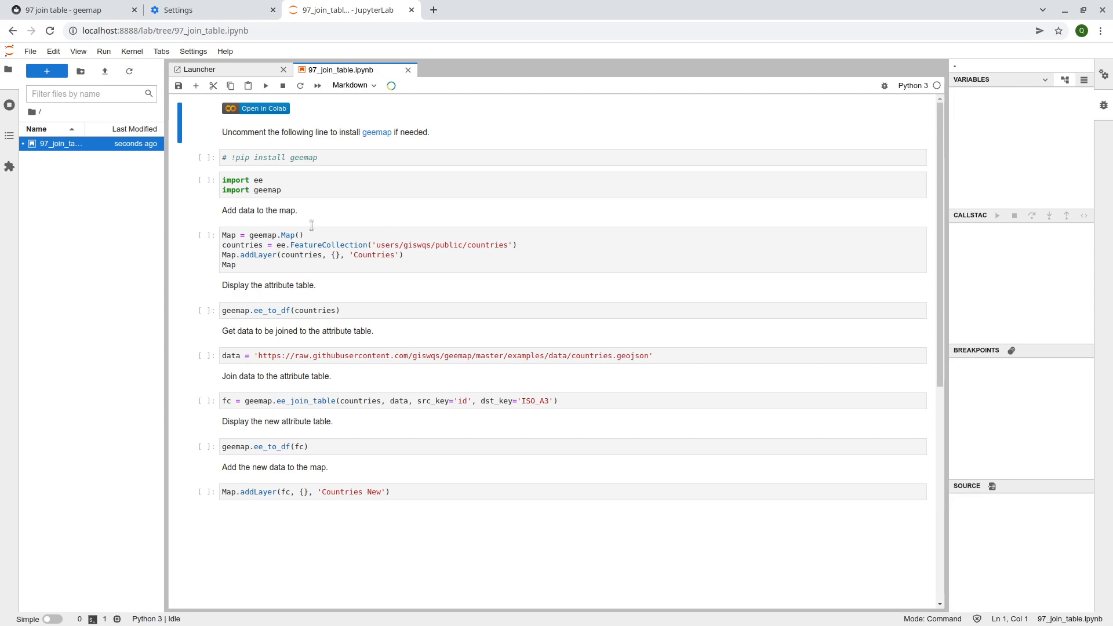
mouse_move(296, 212)
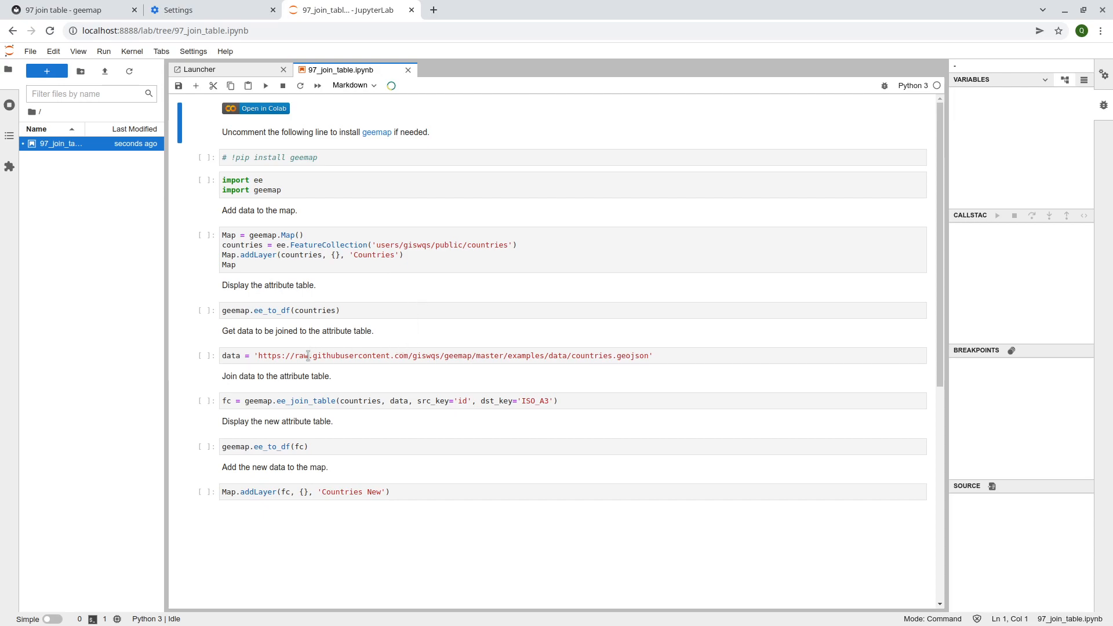
mouse_move(318, 278)
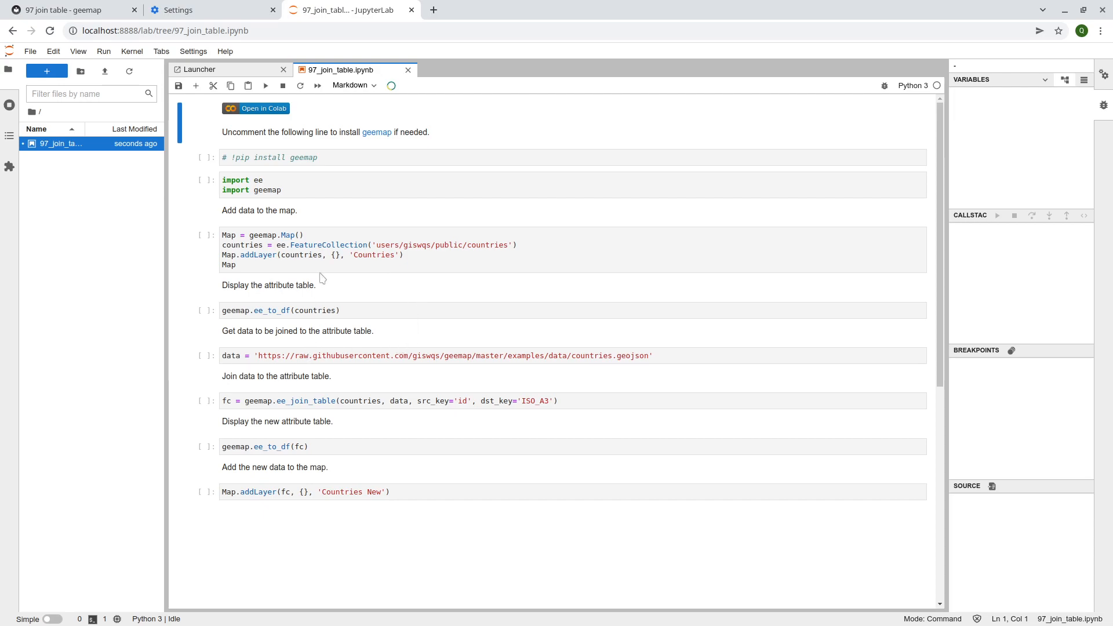
mouse_move(326, 255)
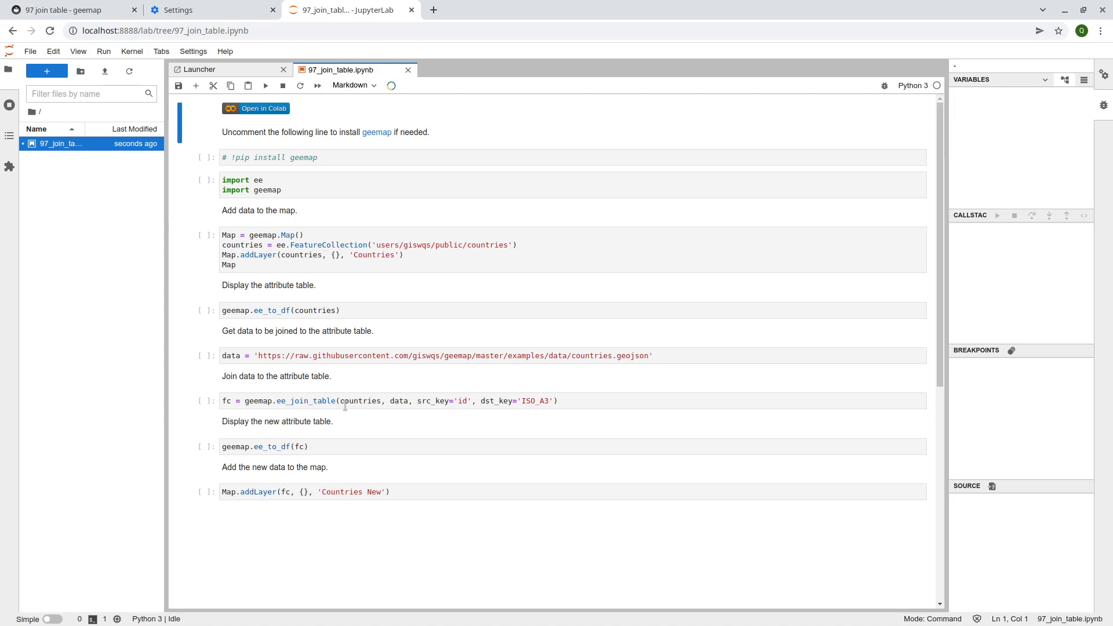
mouse_move(338, 278)
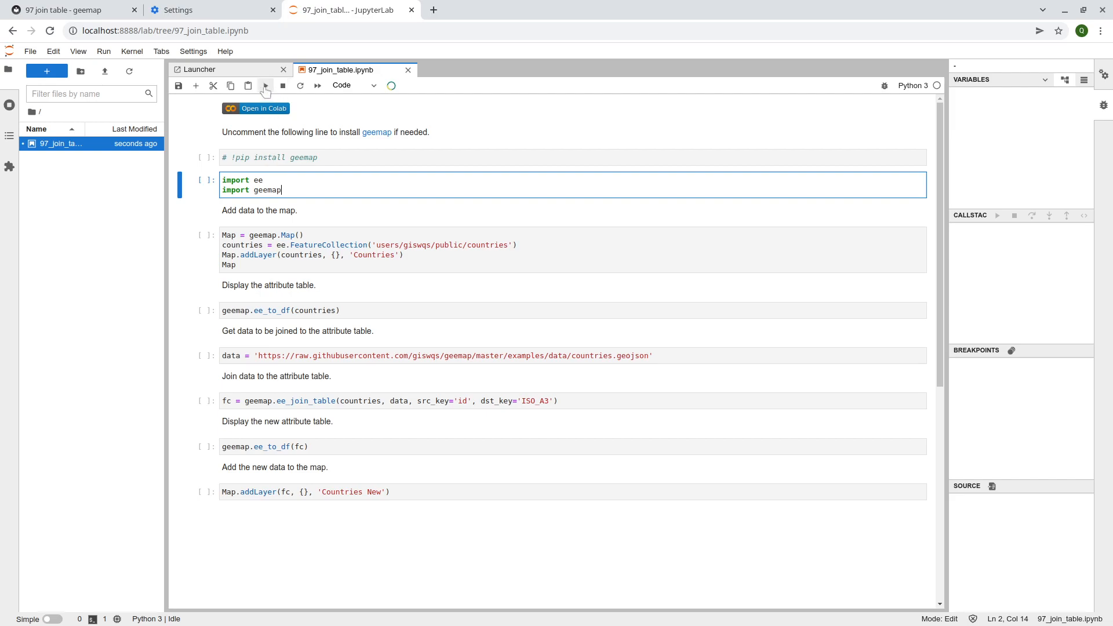
Run the ee/geemap import cell and the map cell to display the Countries boundaries map
click(265, 85)
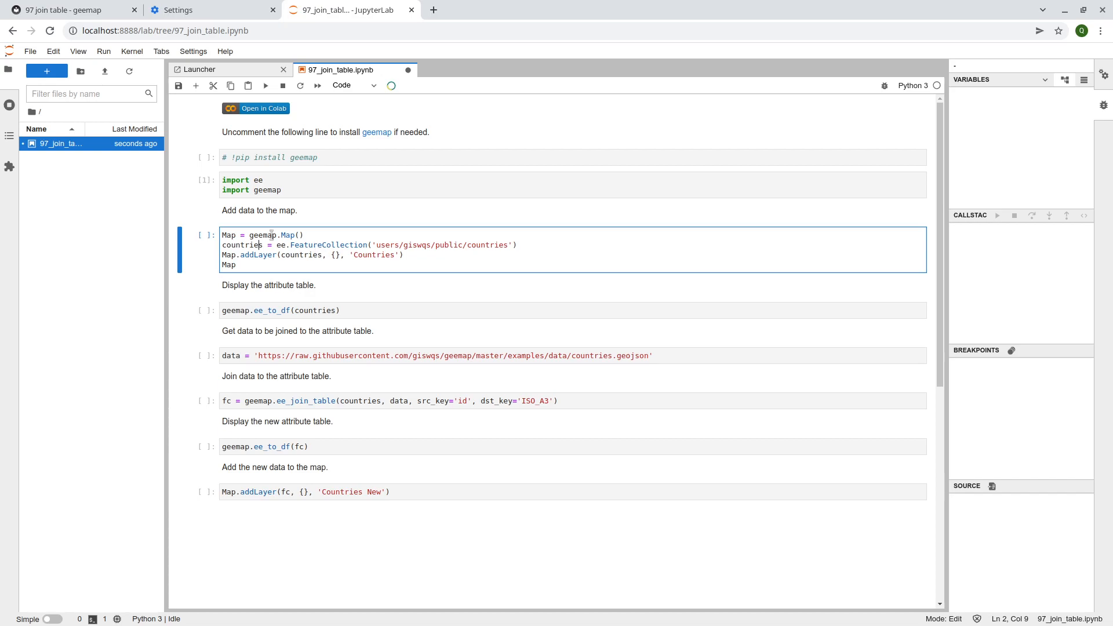
drag(270, 245, 418, 244)
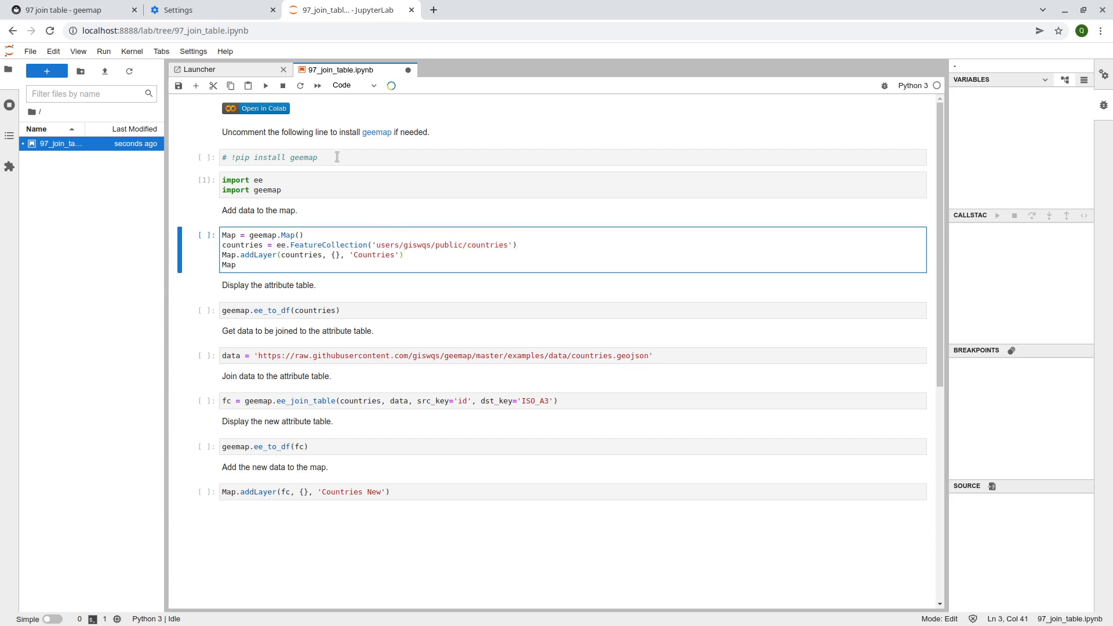
key(Shift+Enter)
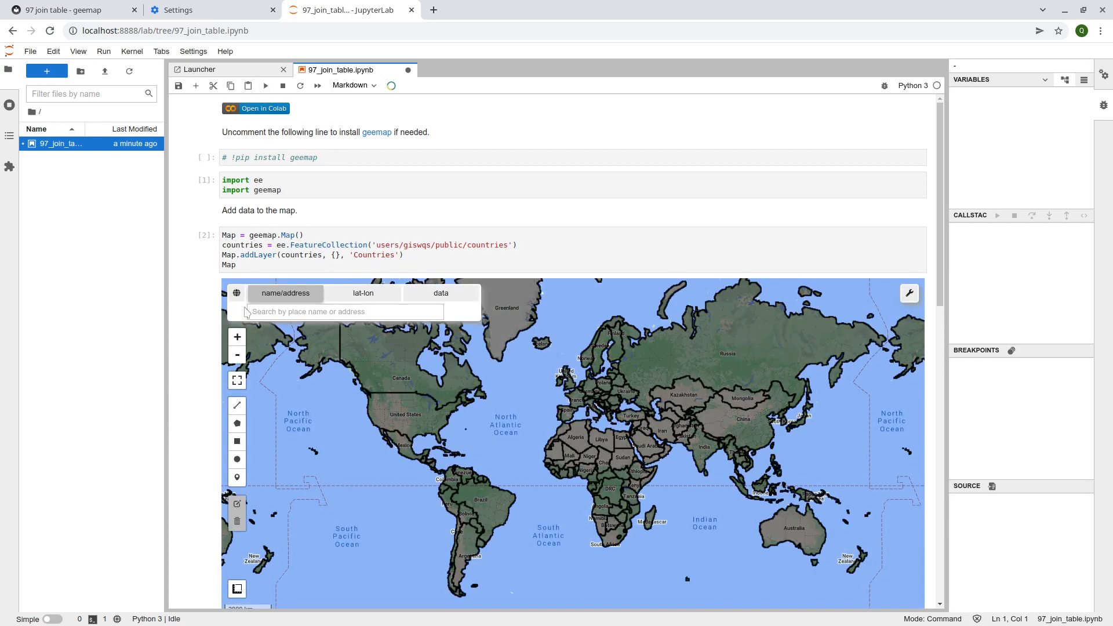
scroll(down, 3)
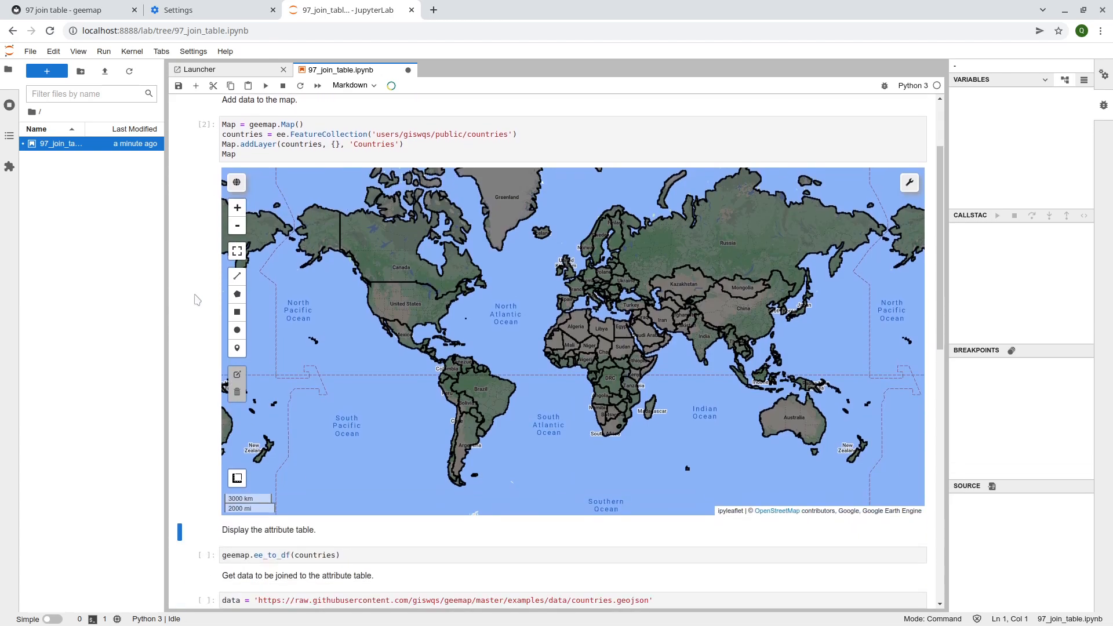
mouse_move(422, 290)
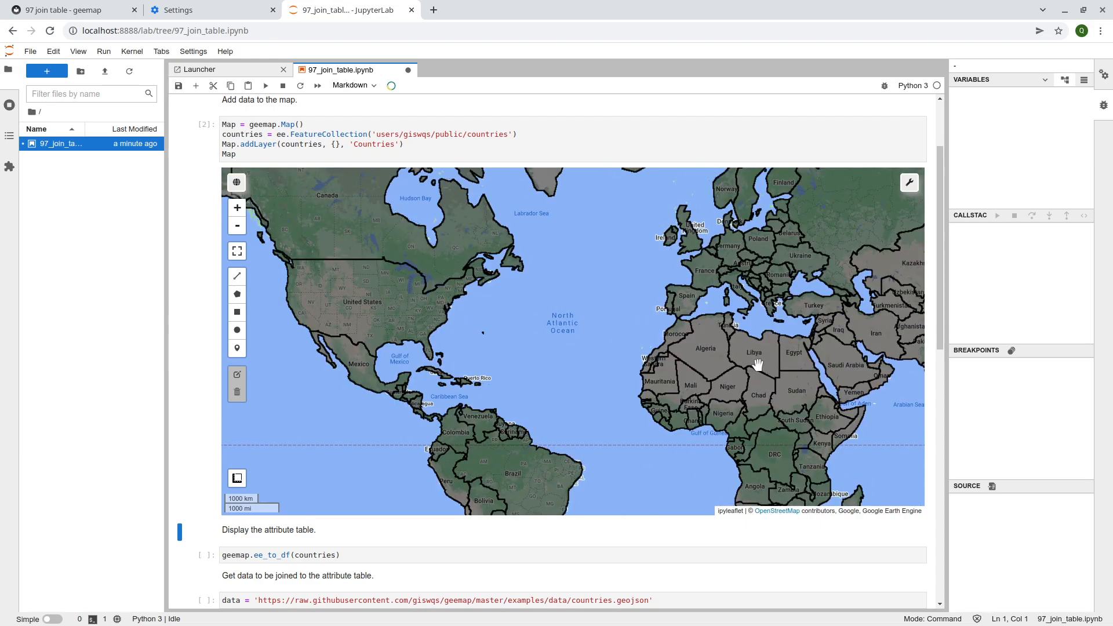
Enable the map inspector and query countries such as Mexico to view their id and name
click(909, 182)
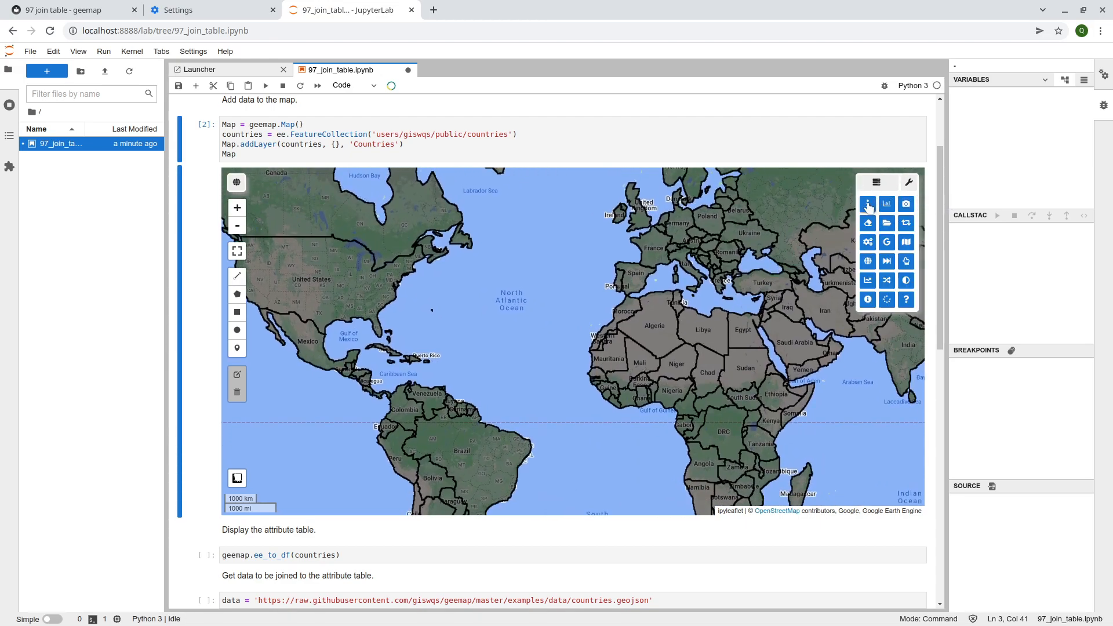
mouse_move(867, 203)
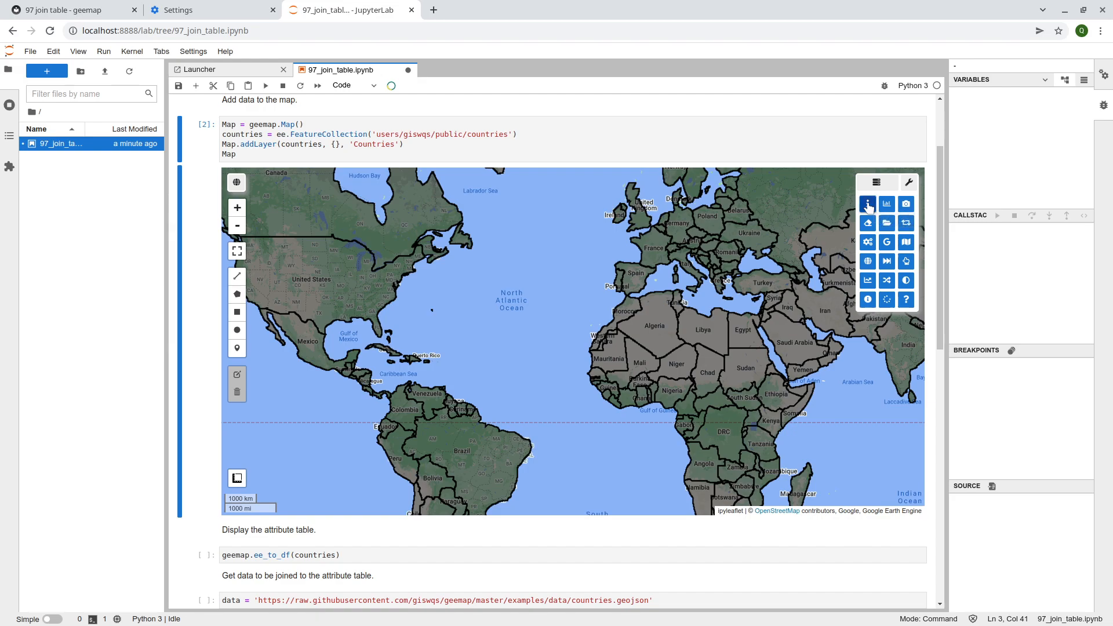
click(334, 280)
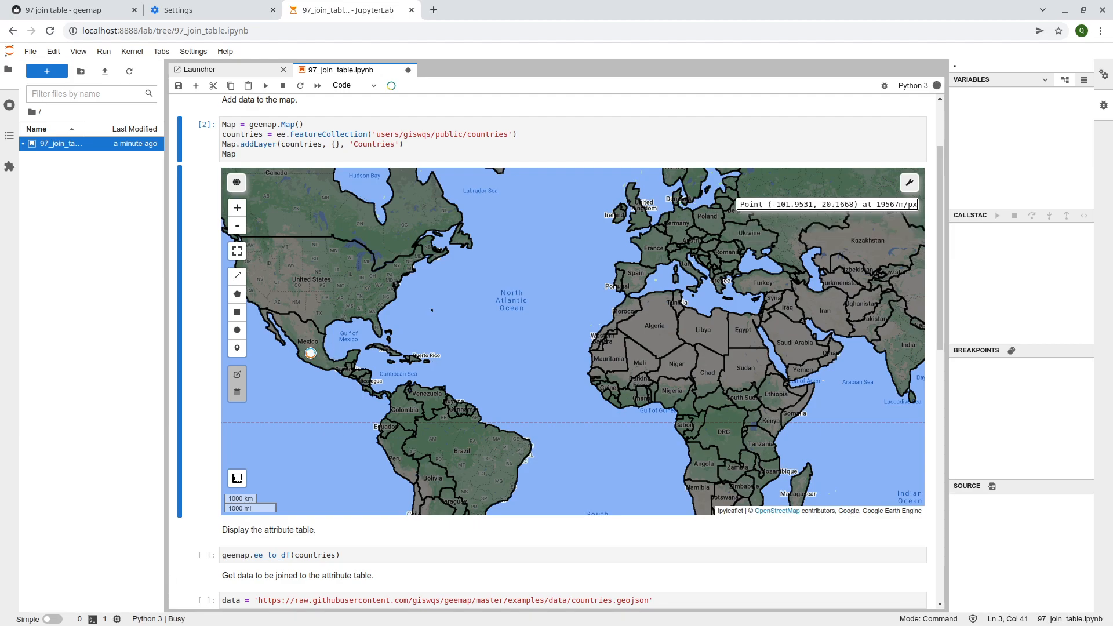
click(310, 352)
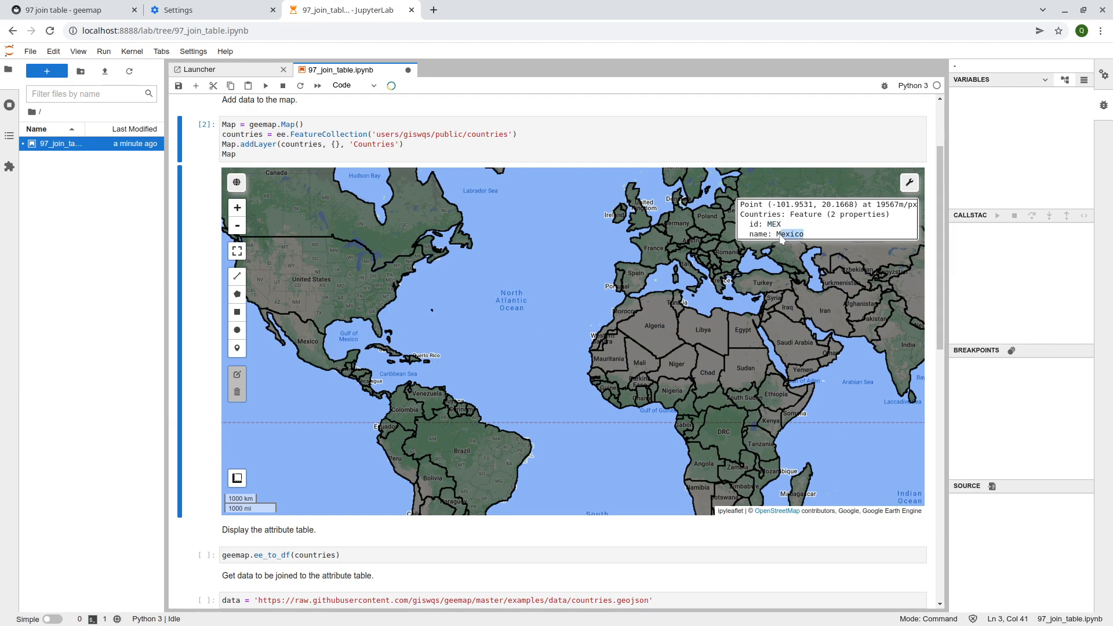
mouse_move(195, 306)
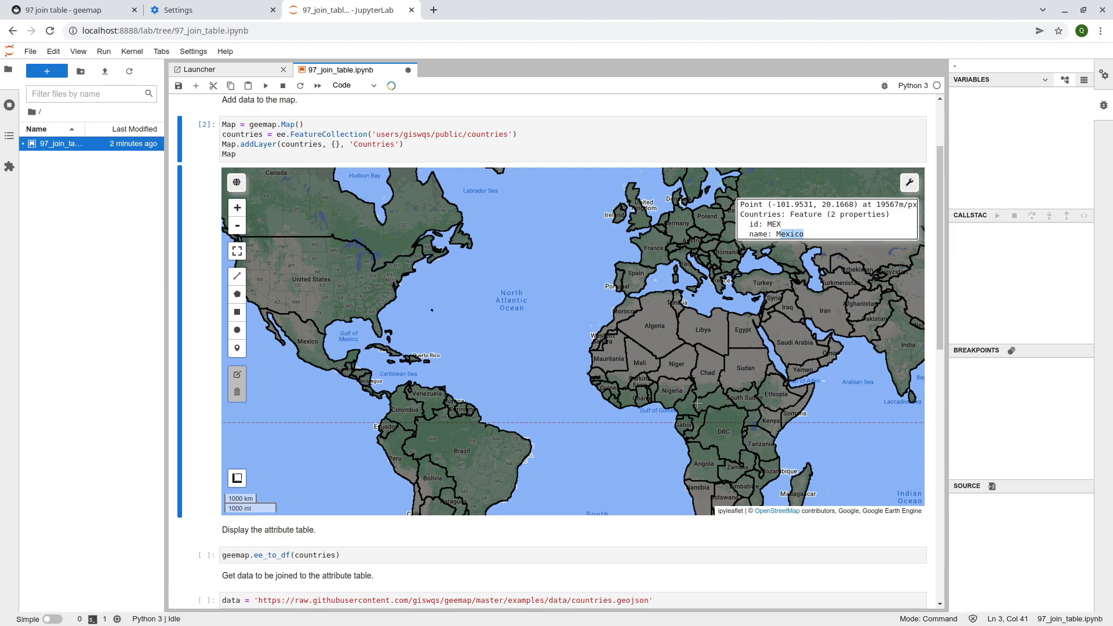
mouse_move(421, 414)
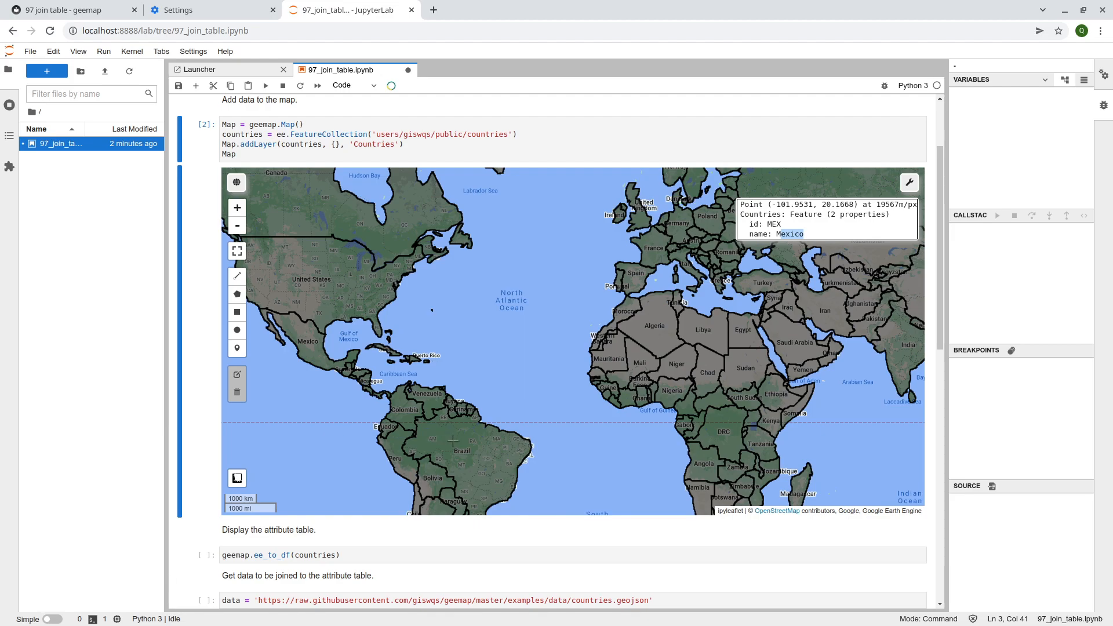
mouse_move(659, 474)
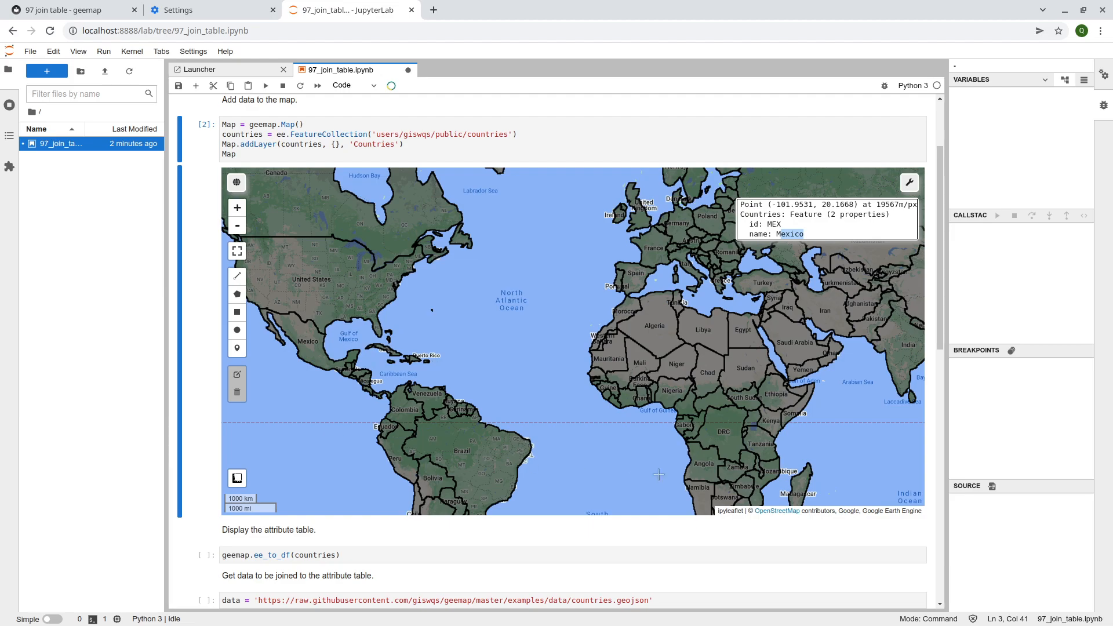
mouse_move(366, 328)
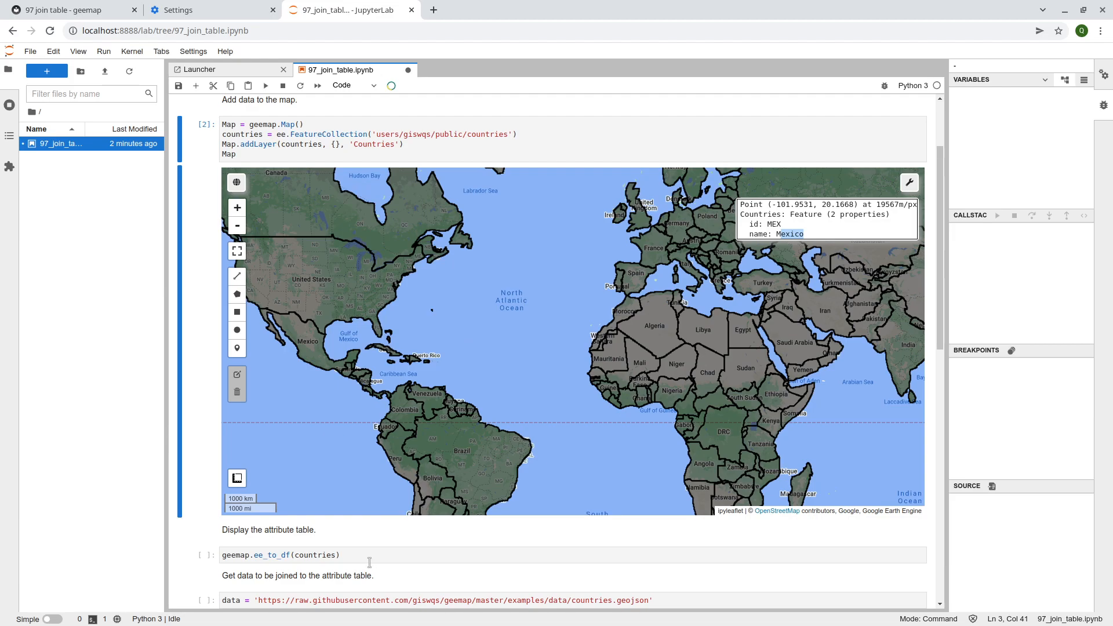
mouse_move(366, 471)
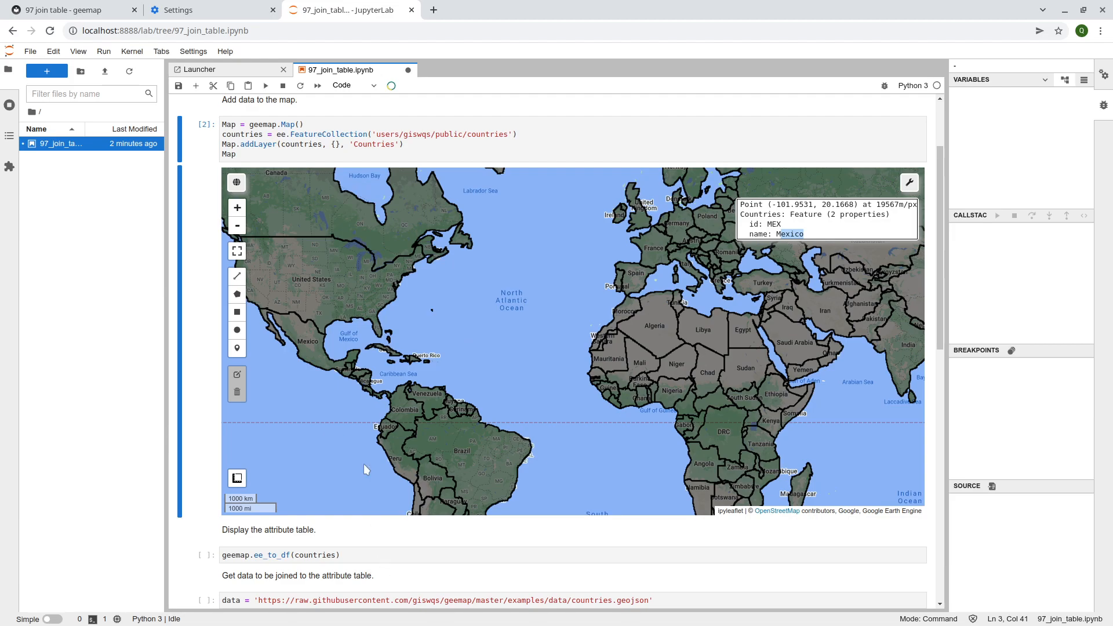
mouse_move(642, 331)
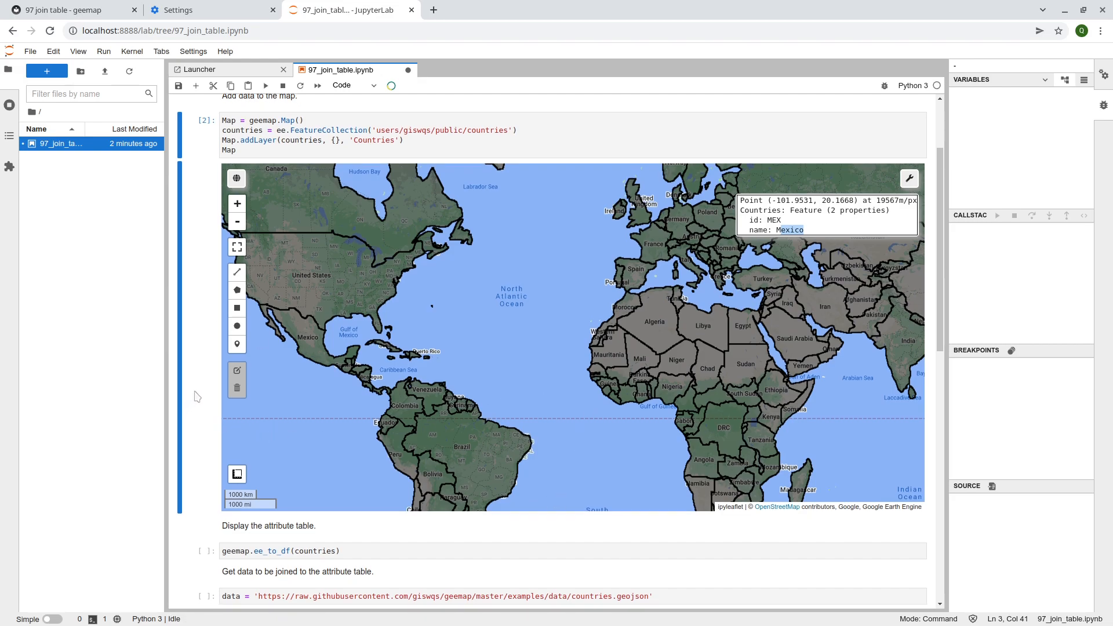
scroll(down, 3)
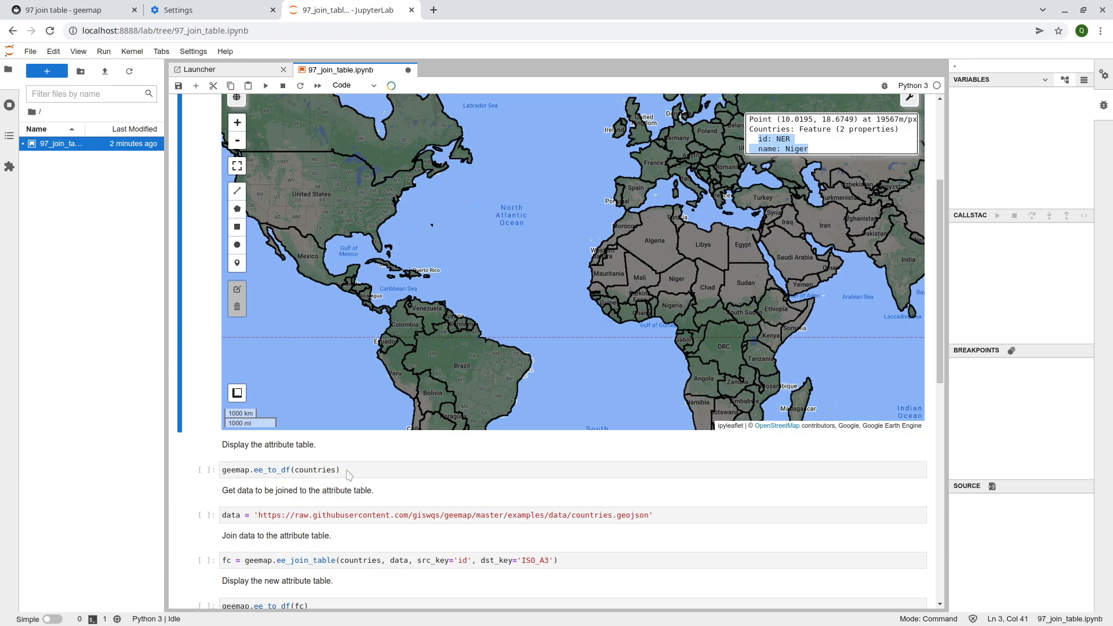
Run geemap.ee_to_df(countries) to show the 179-row name/id attribute table
click(253, 469)
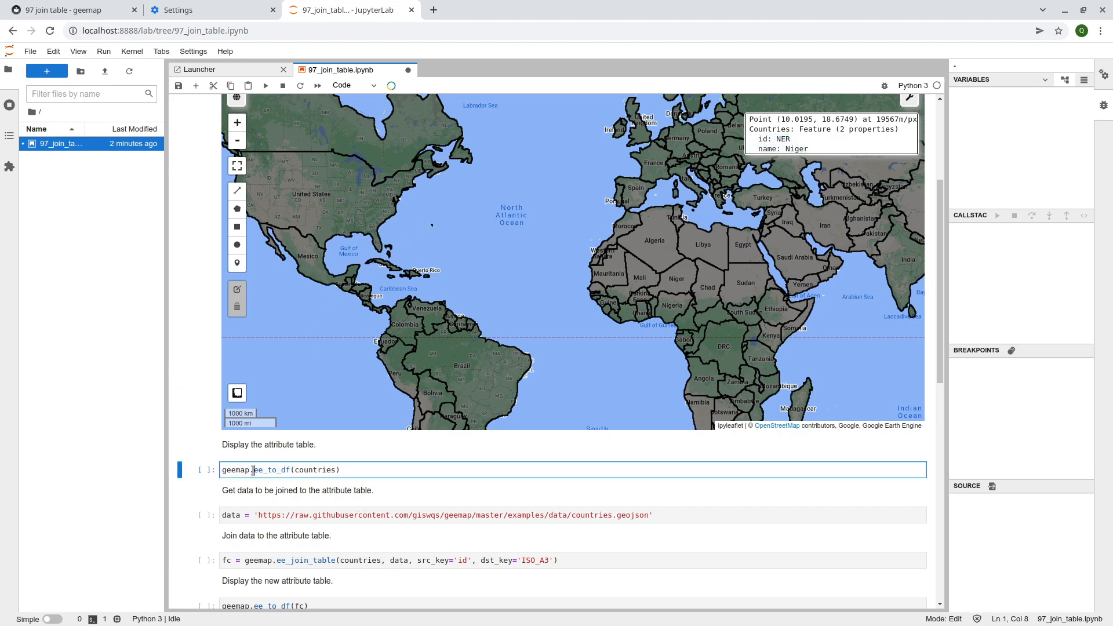
double_click(274, 470)
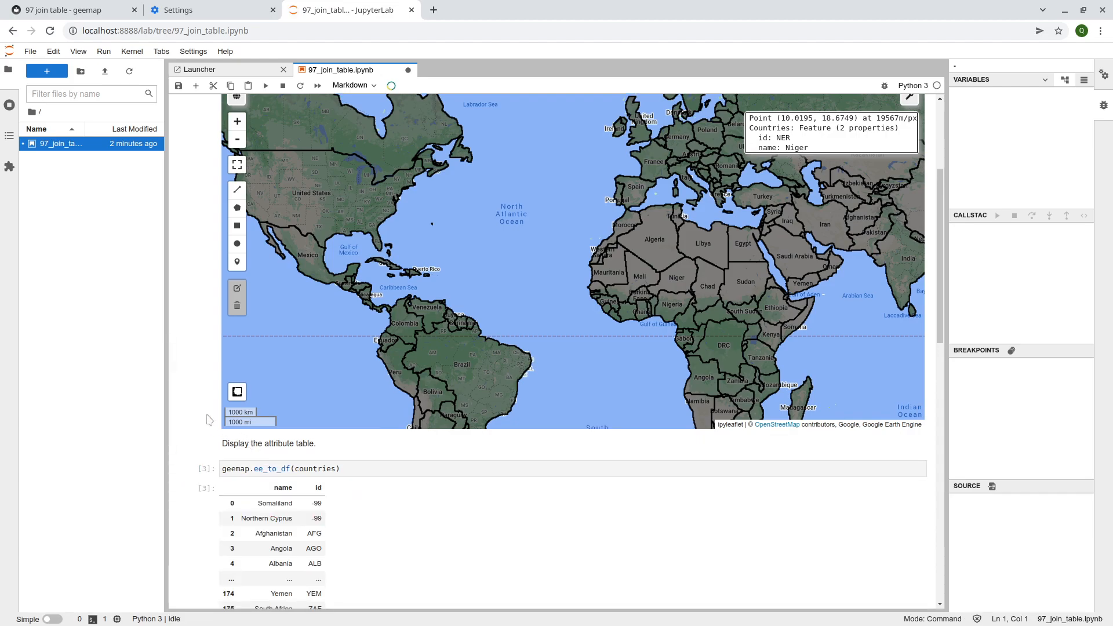
scroll(down, 3)
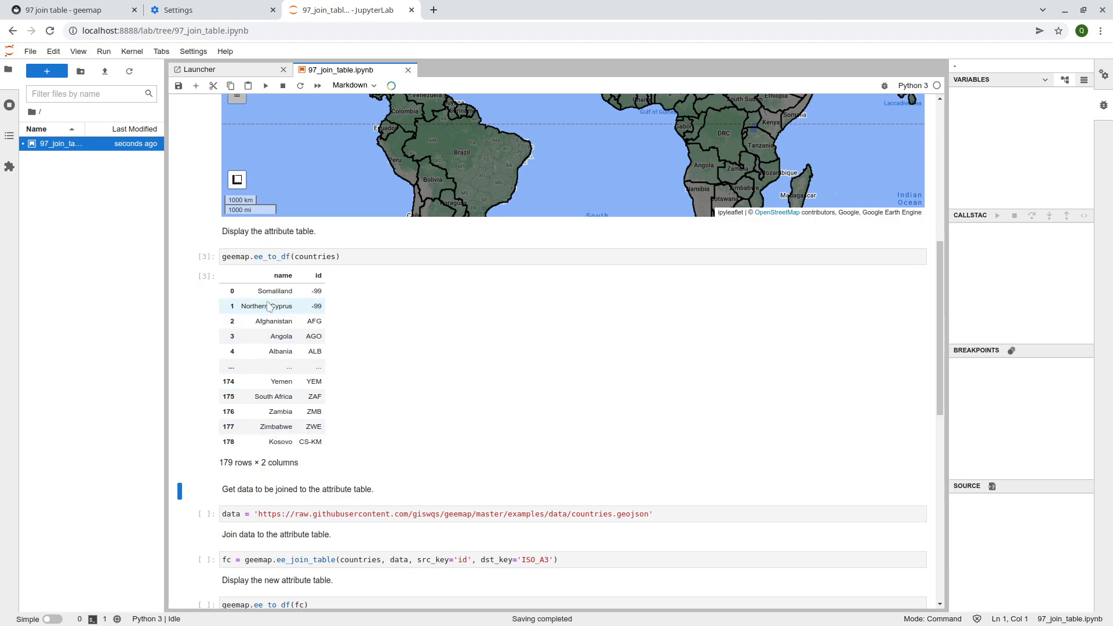
mouse_move(309, 433)
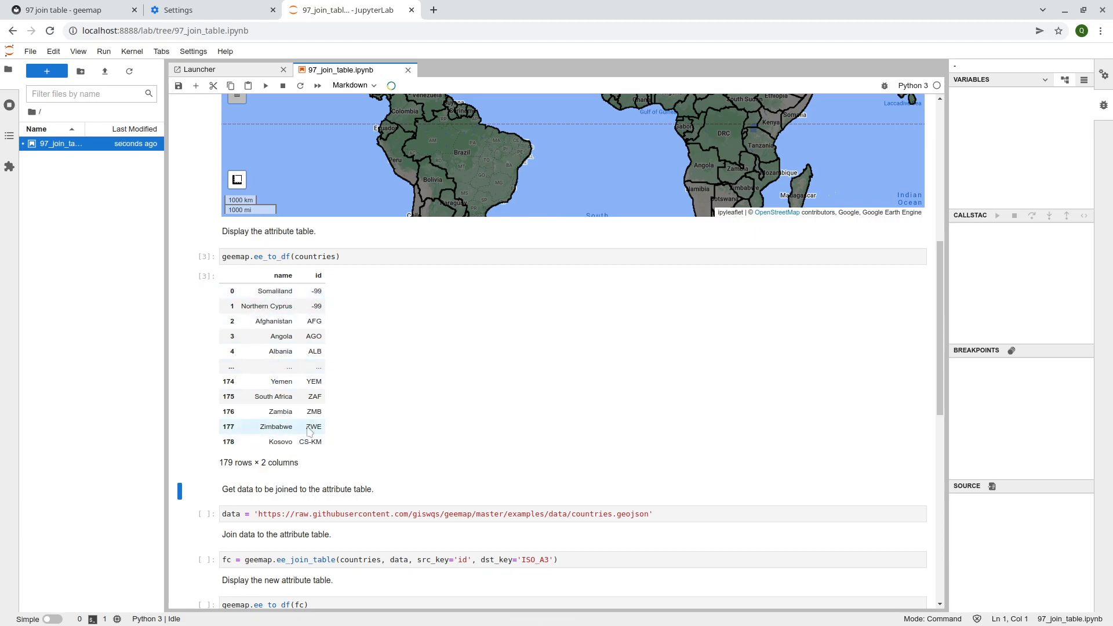
scroll(down, 3)
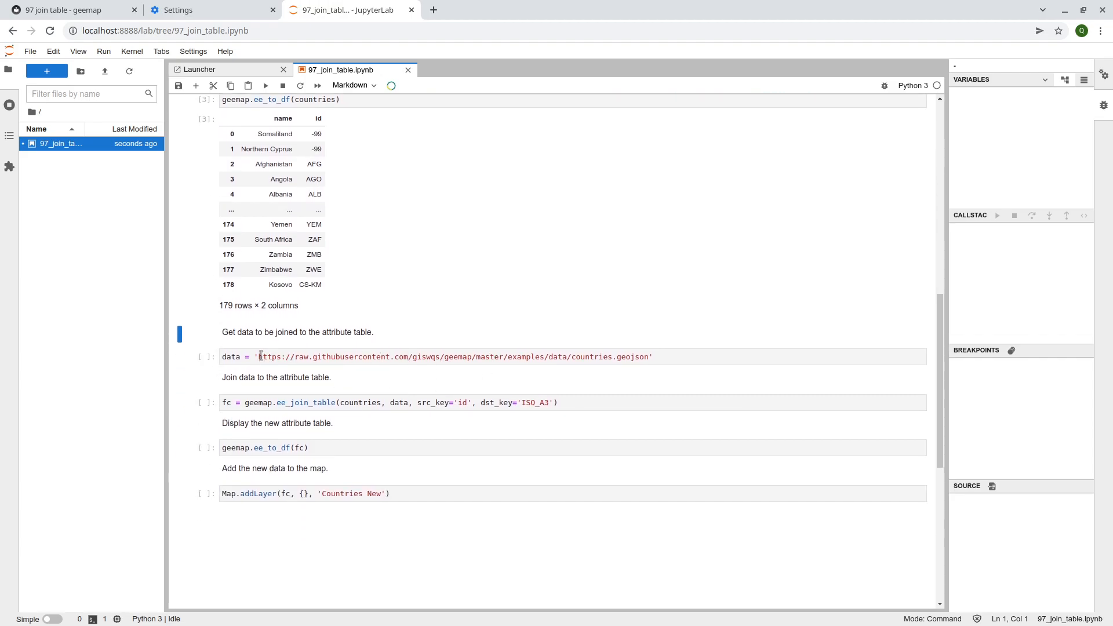
Run the cell defining the countries.geojson data URL and select the URL
click(527, 357)
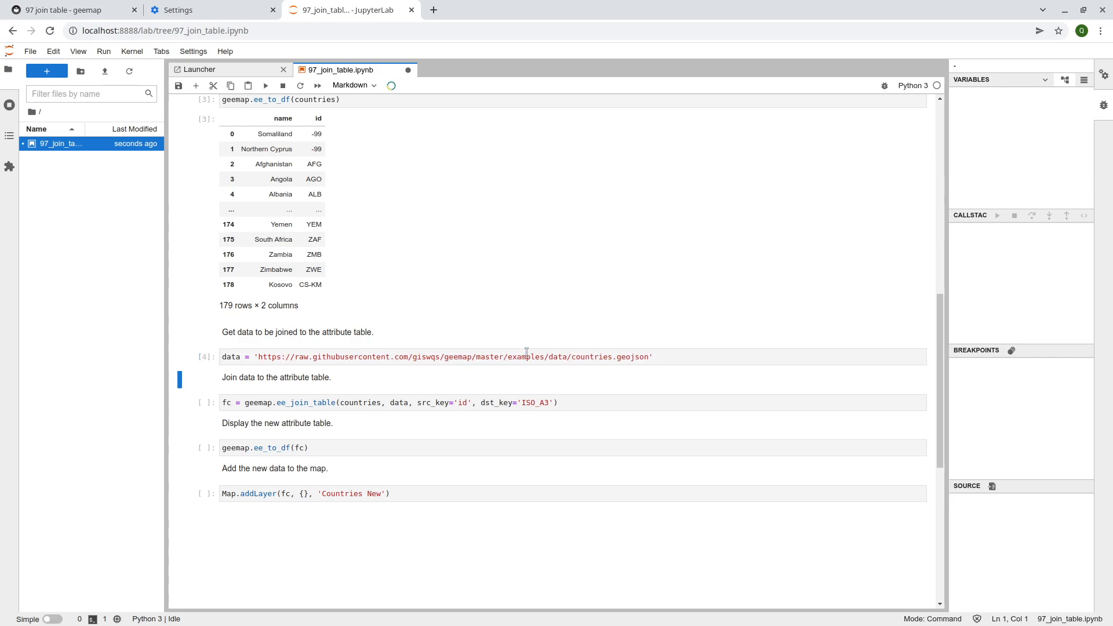
click(305, 357)
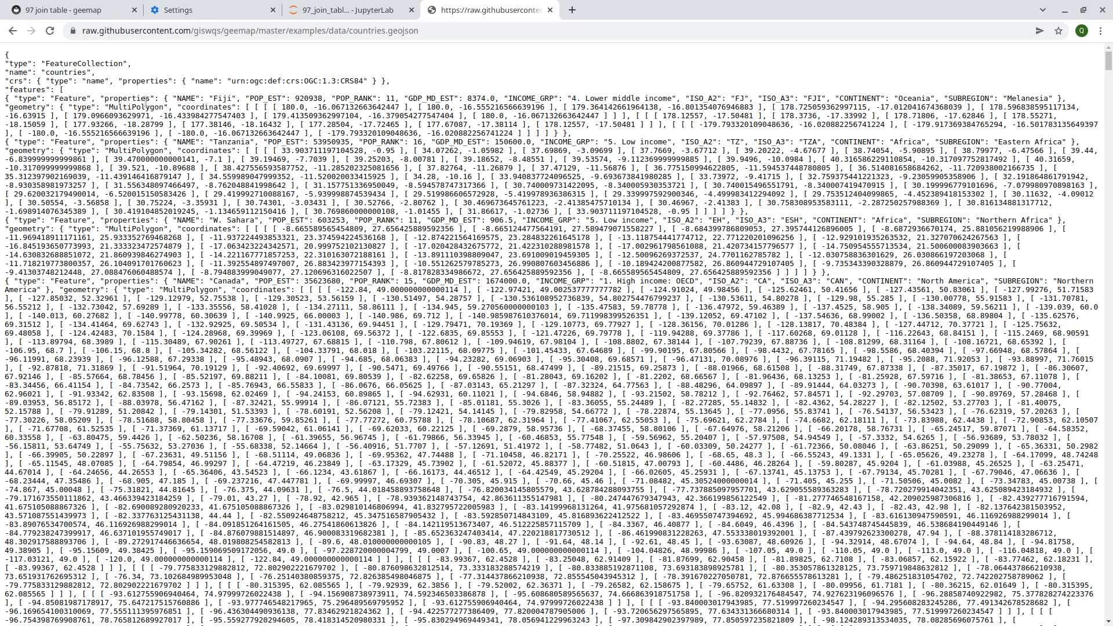
Inspect the GeoJSON's feature properties such as Fiji's POP_EST, then return to JupyterLab
double_click(83, 62)
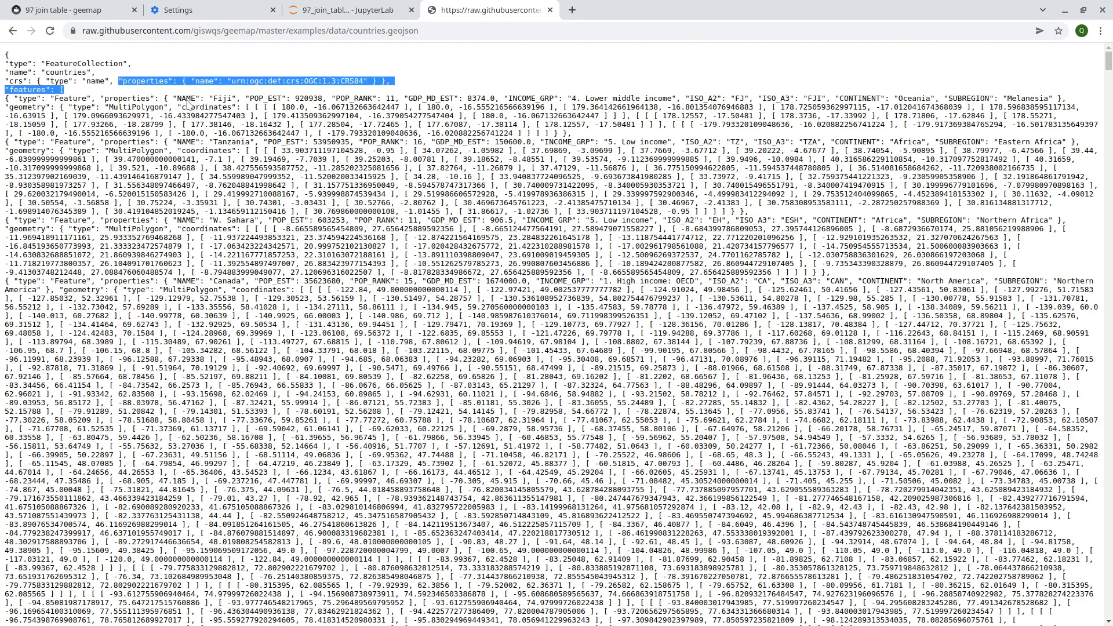
double_click(76, 98)
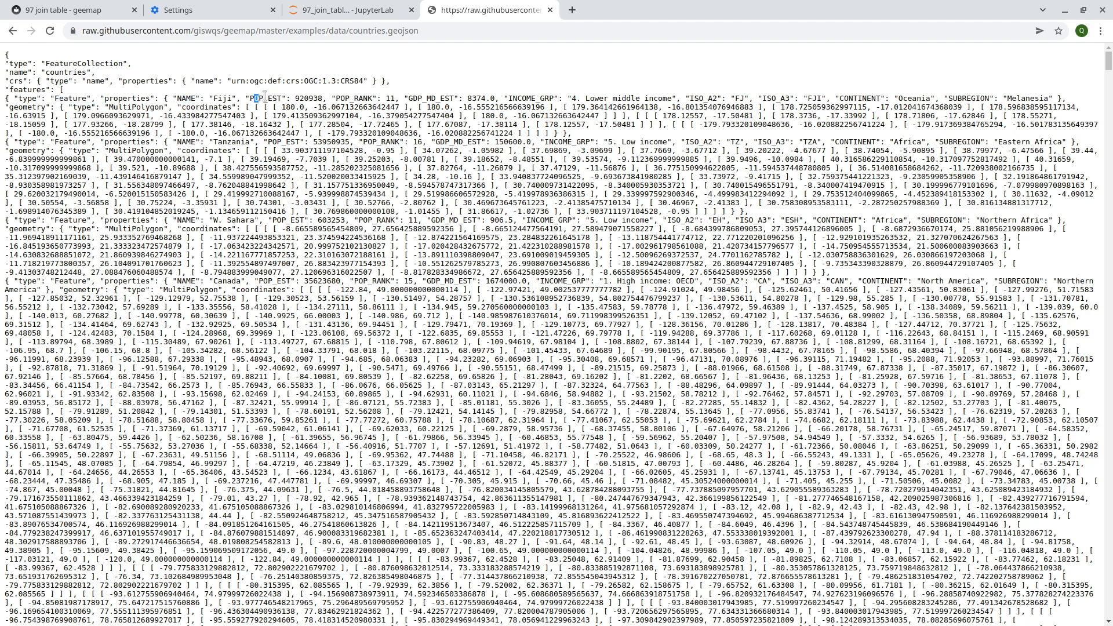
double_click(265, 97)
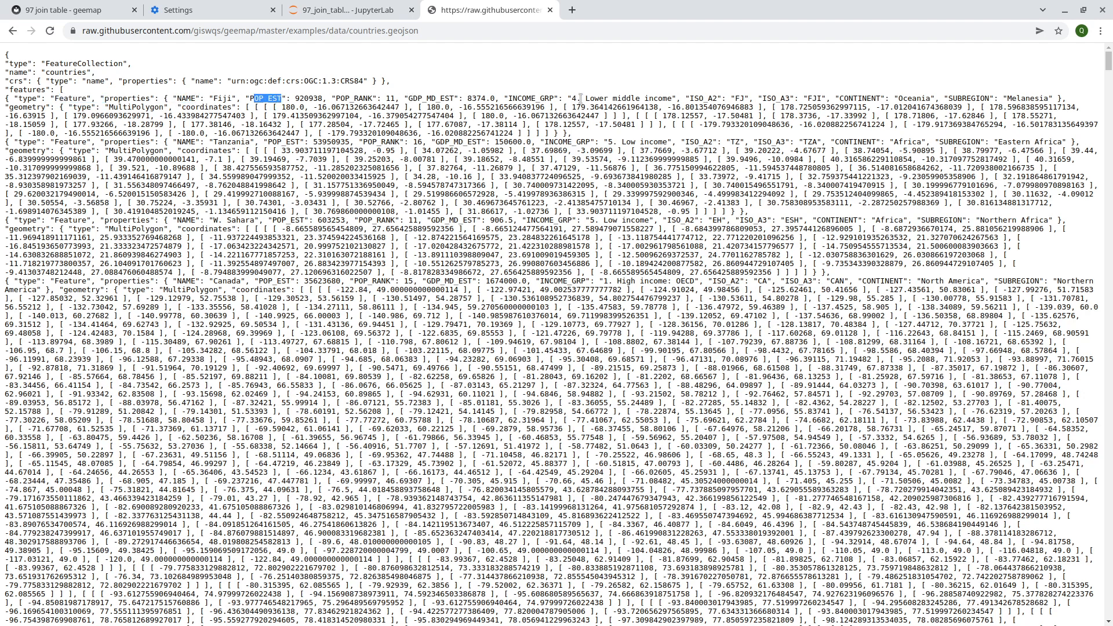
mouse_move(765, 97)
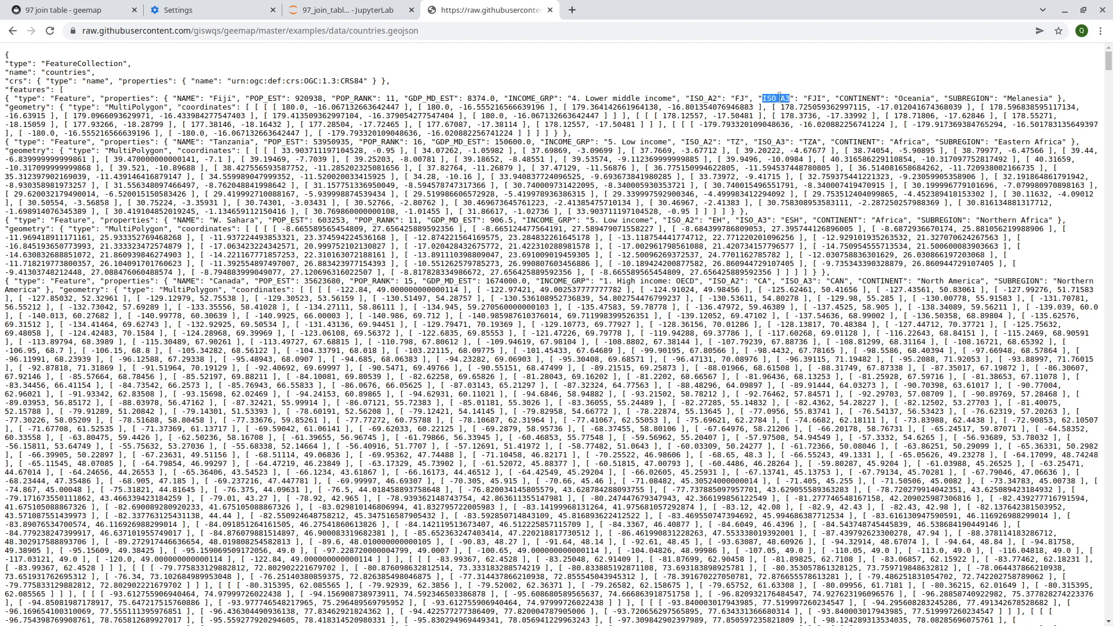
click(346, 9)
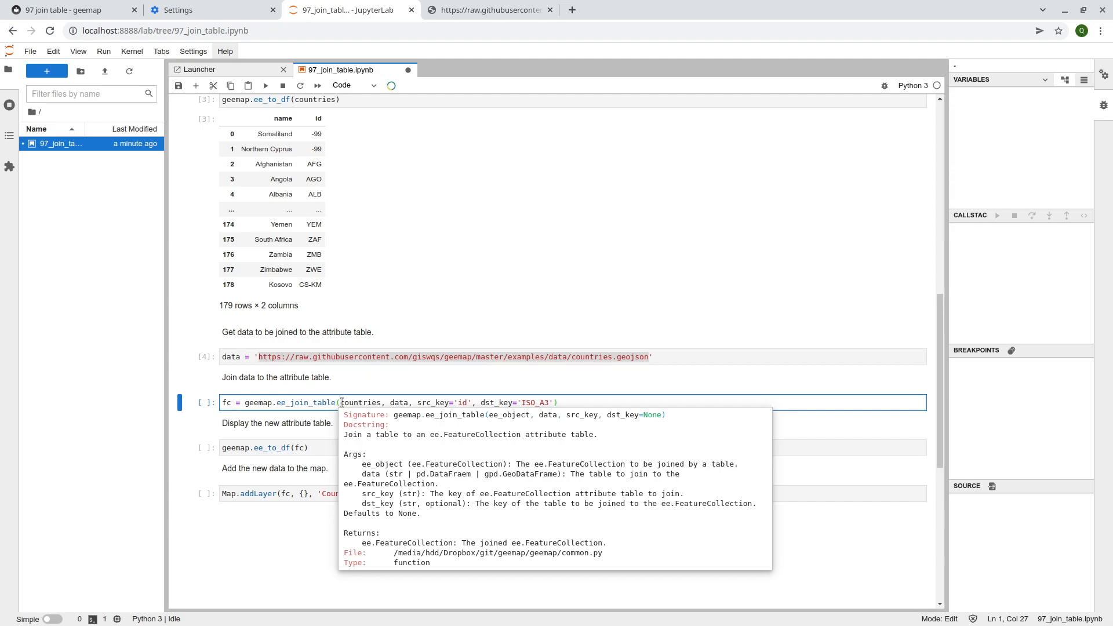
mouse_move(380, 433)
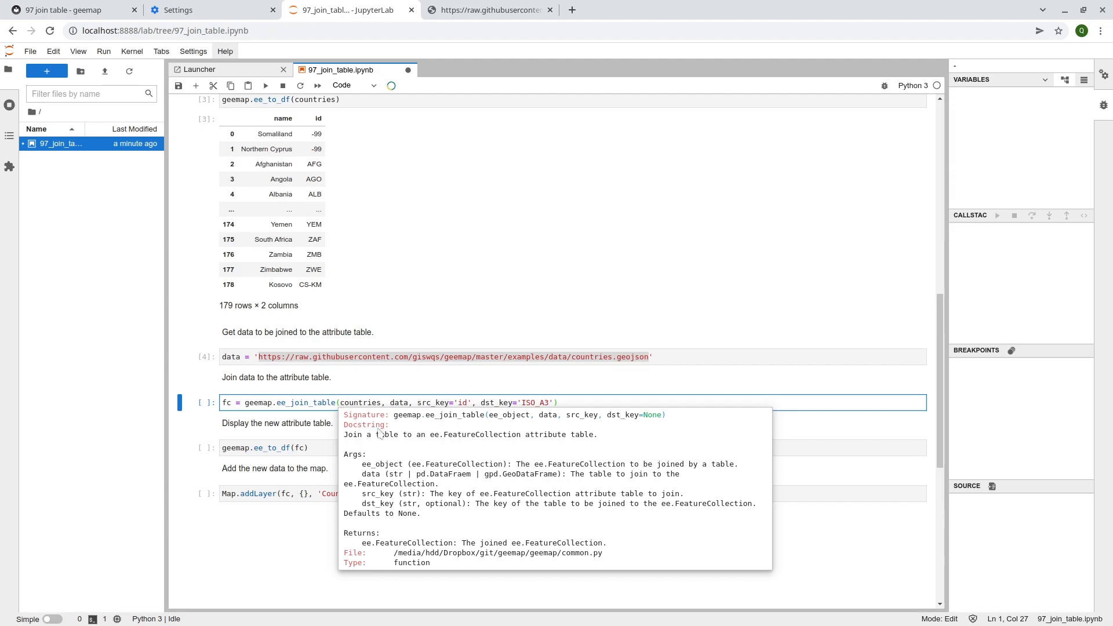
mouse_move(445, 428)
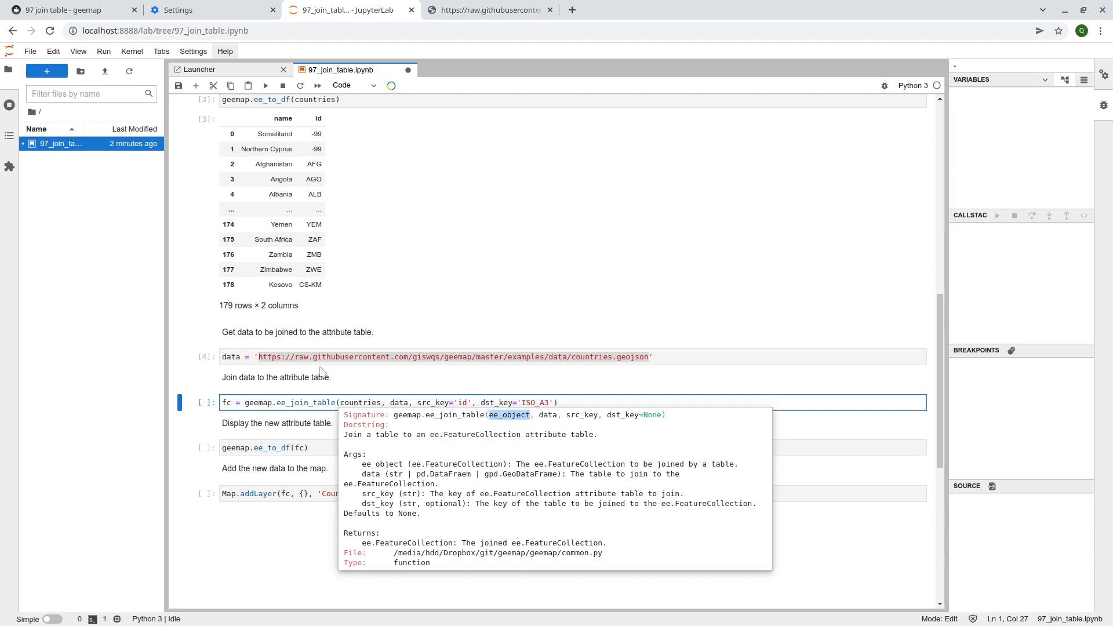
mouse_move(401, 246)
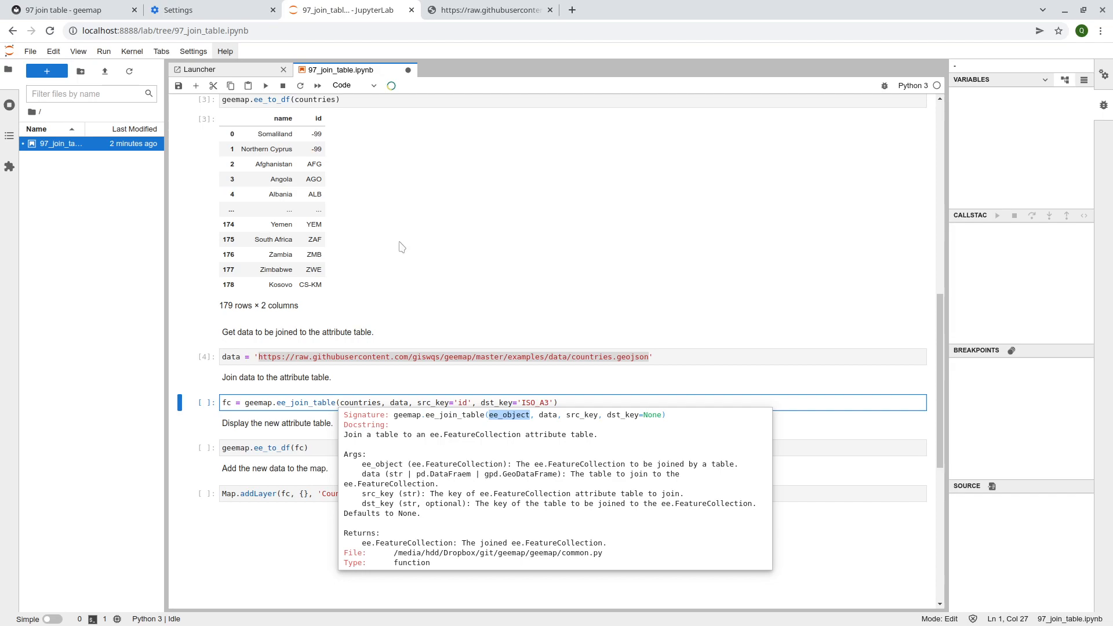
mouse_move(365, 484)
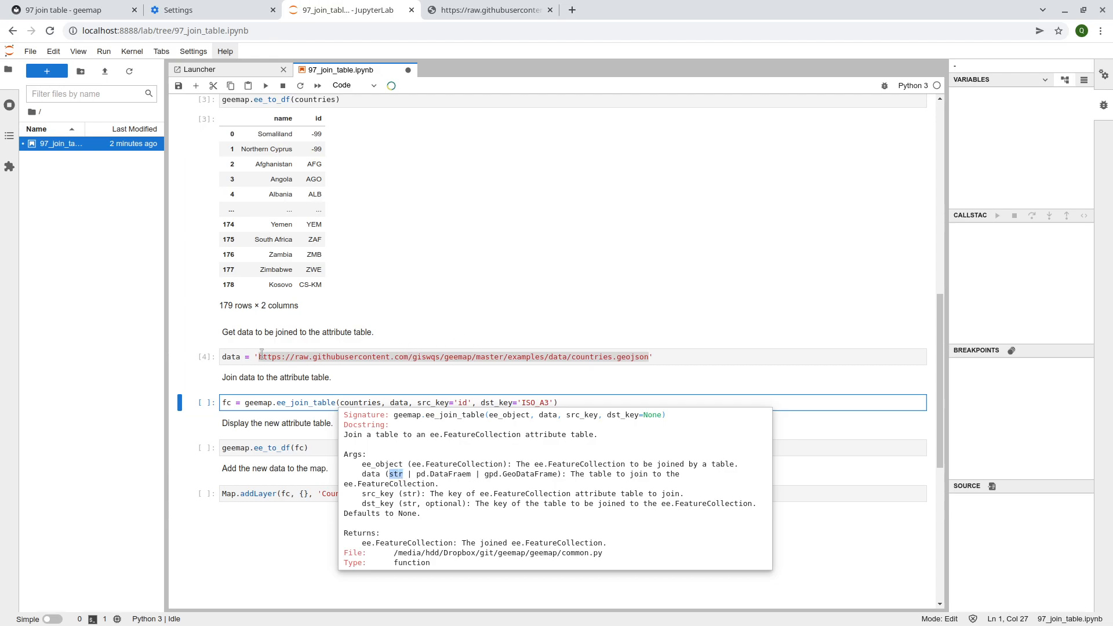
mouse_move(253, 353)
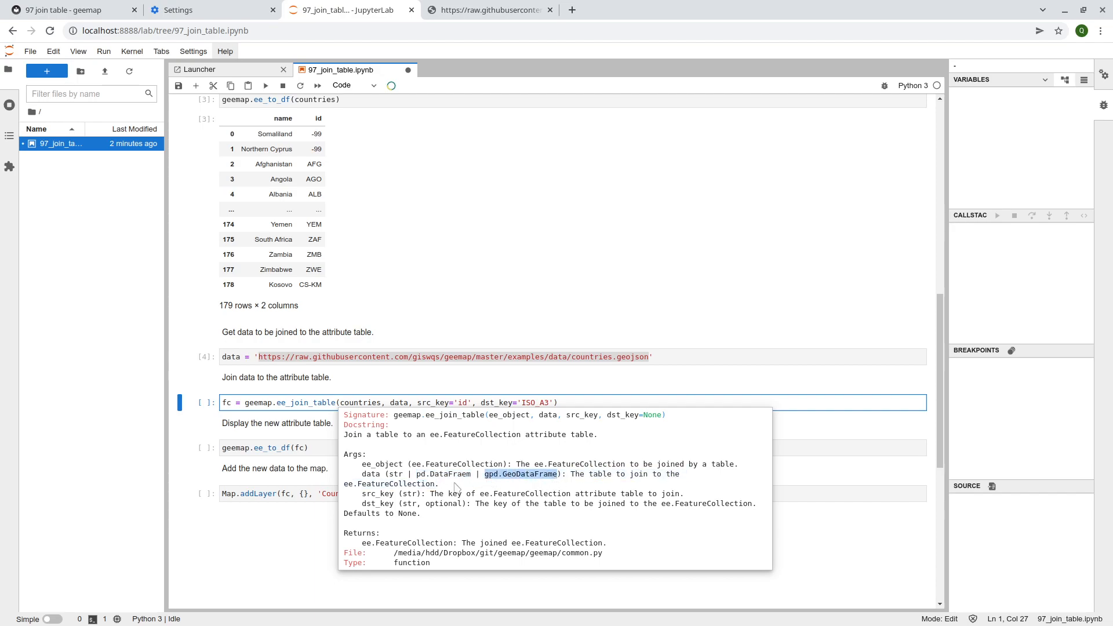
Save the notebook and review the join cell's src_key 'id' and dst_key 'ISO_A3' against the table
key(Ctrl+s)
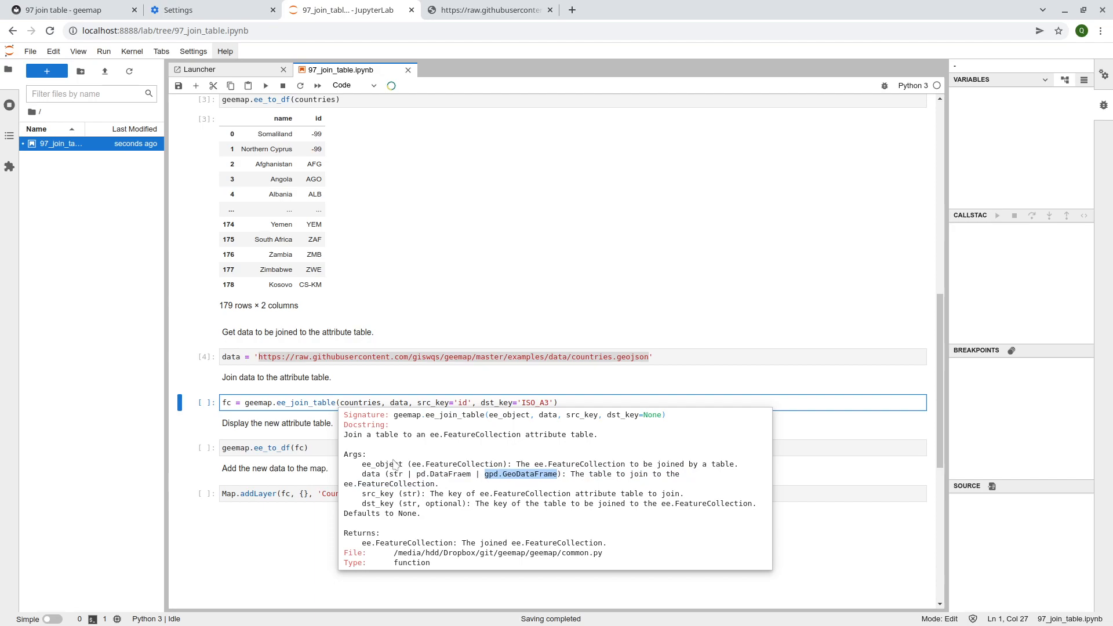
mouse_move(431, 516)
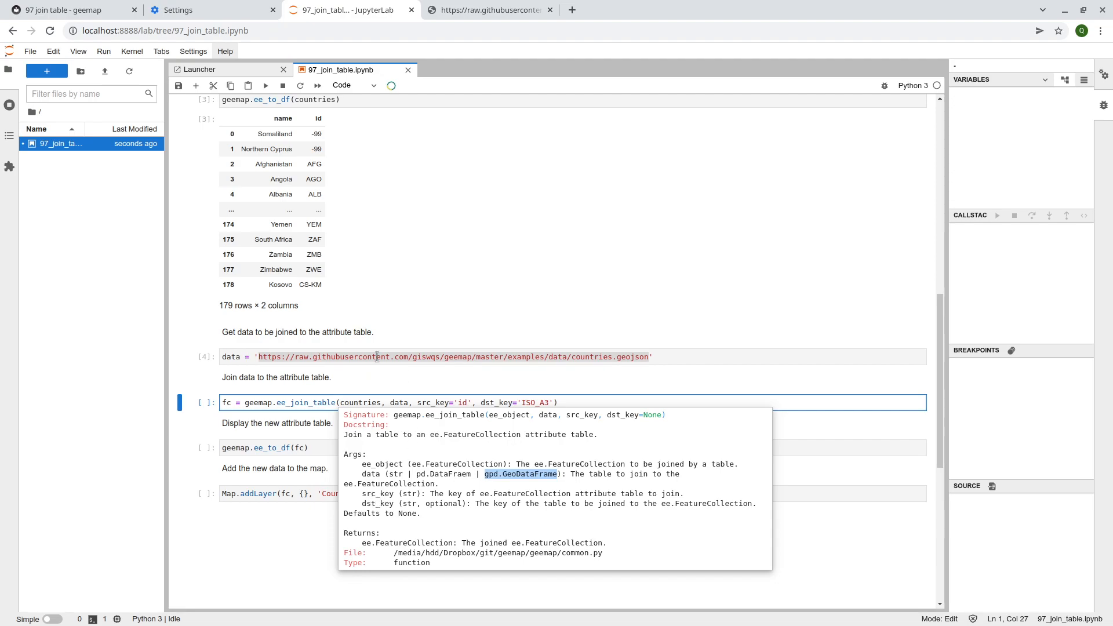
mouse_move(368, 395)
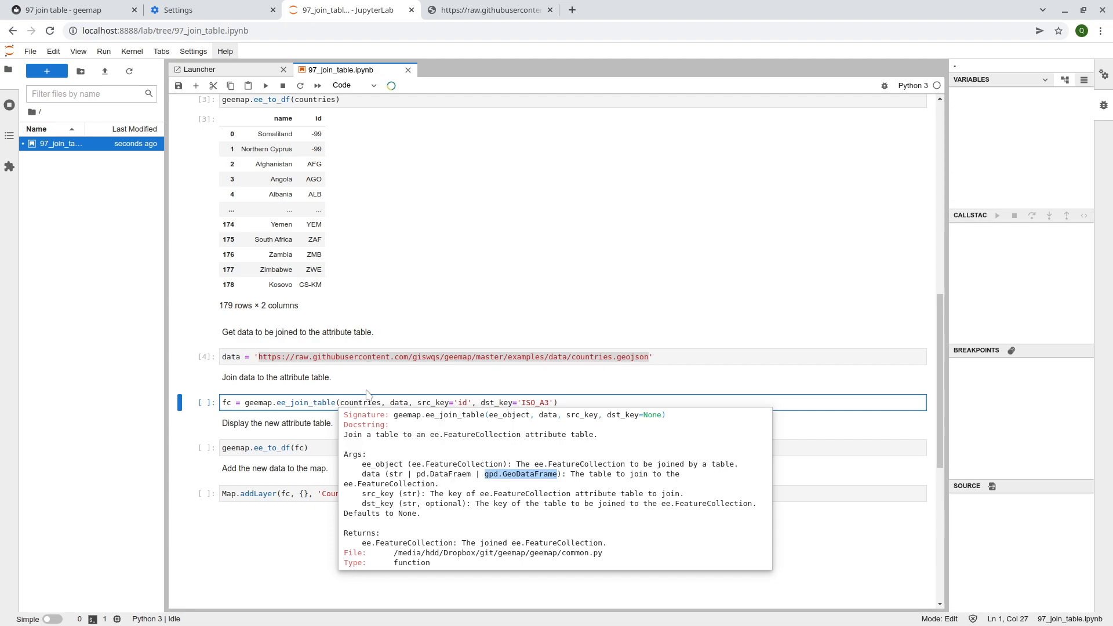
mouse_move(366, 507)
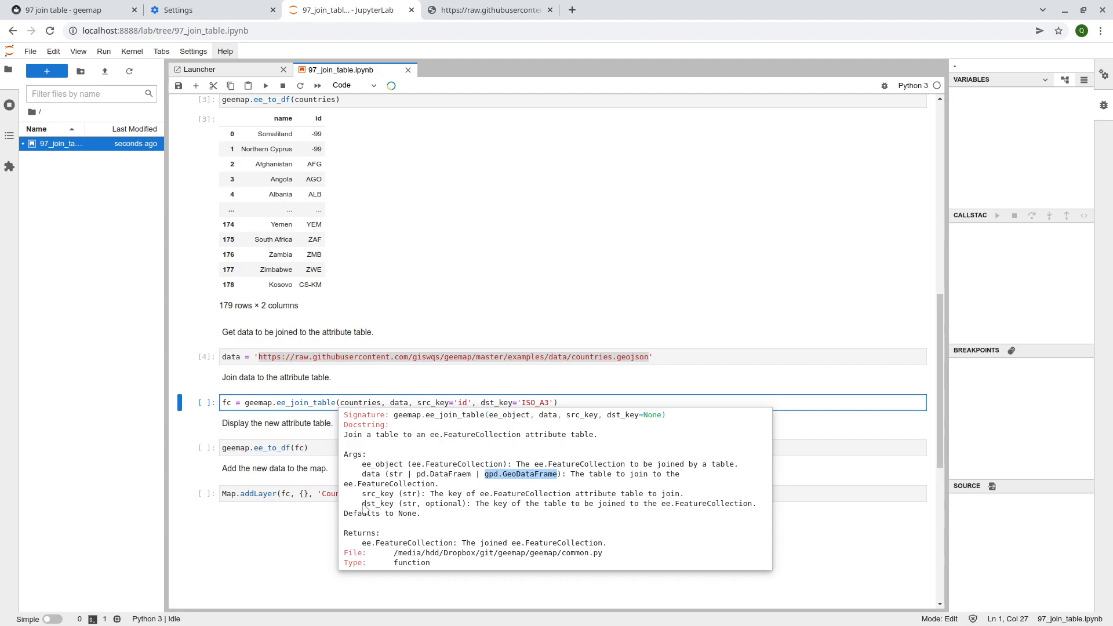
mouse_move(439, 510)
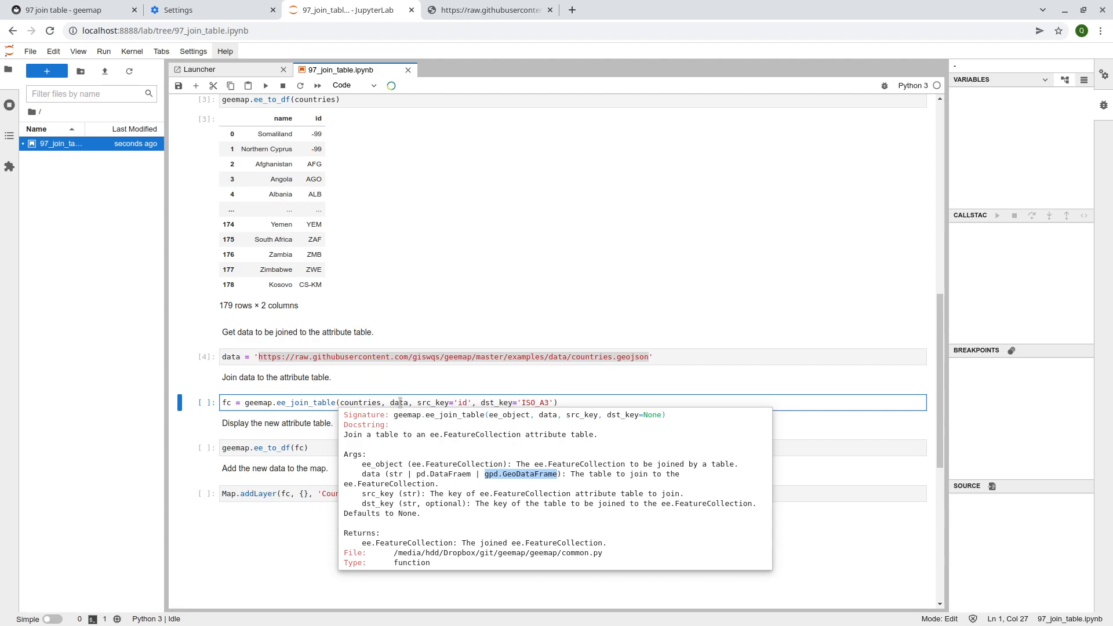
mouse_move(487, 417)
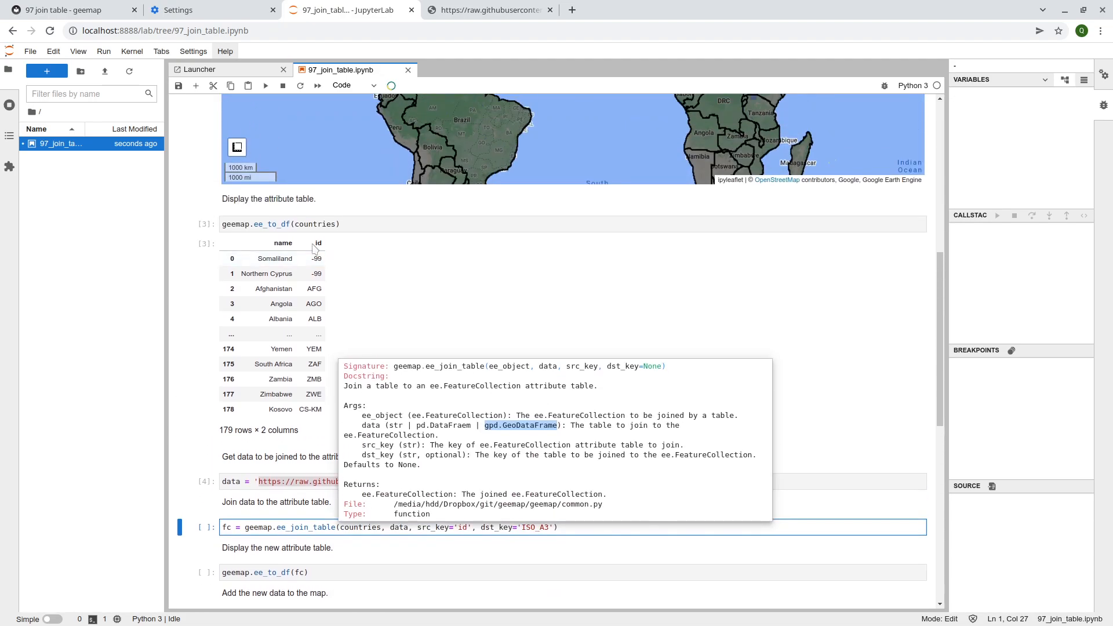
mouse_move(313, 386)
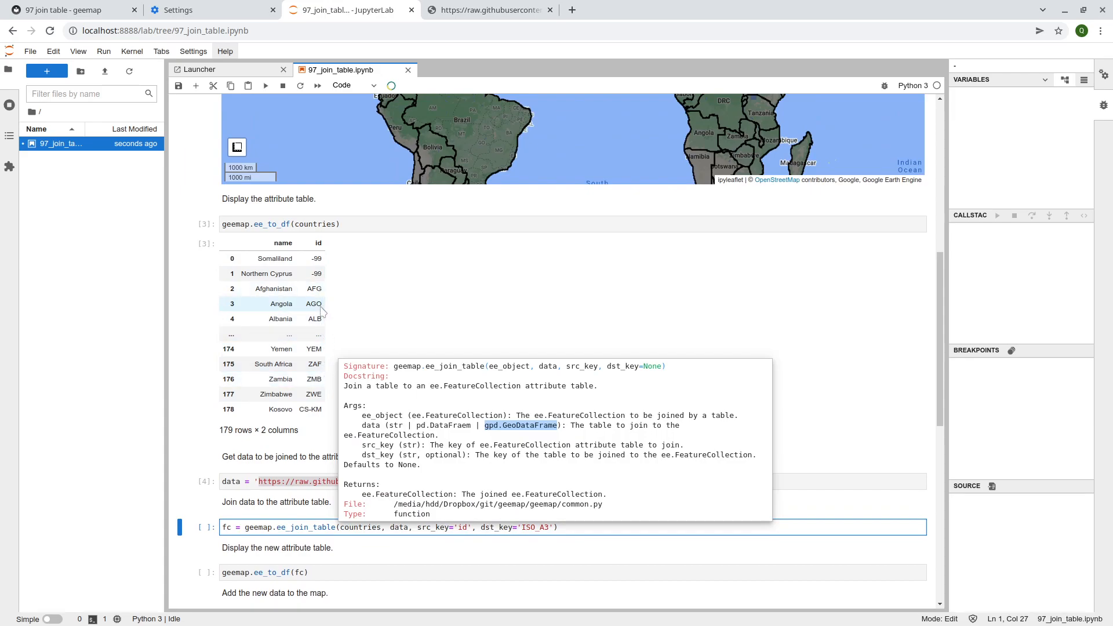
scroll(down, 3)
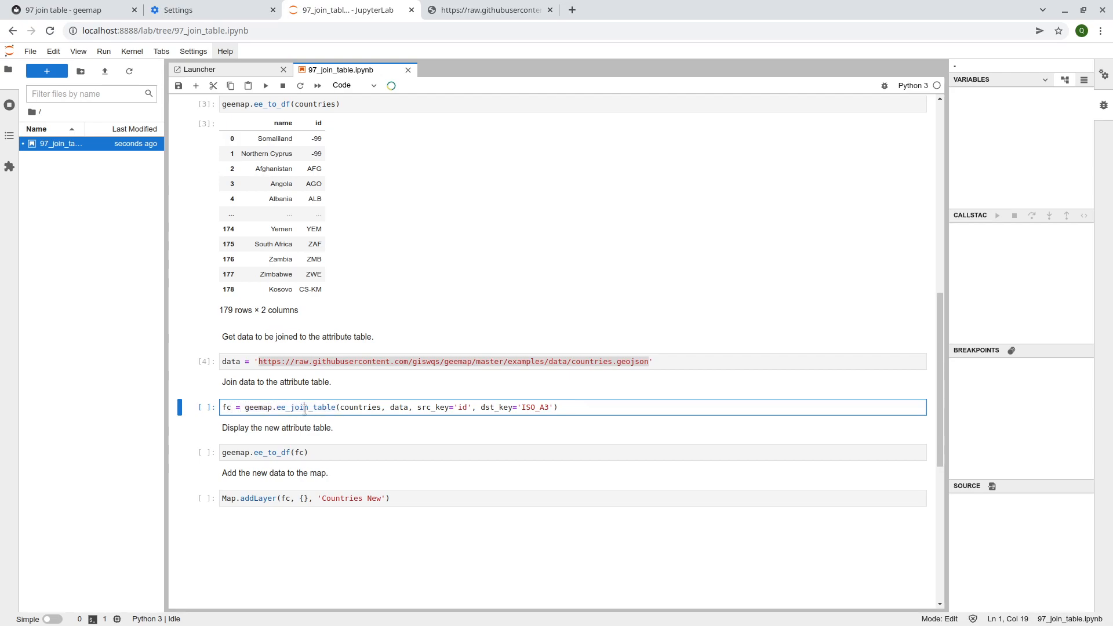
Run the ee_join_table cell to produce the joined FeatureCollection fc
key(Shift+Enter)
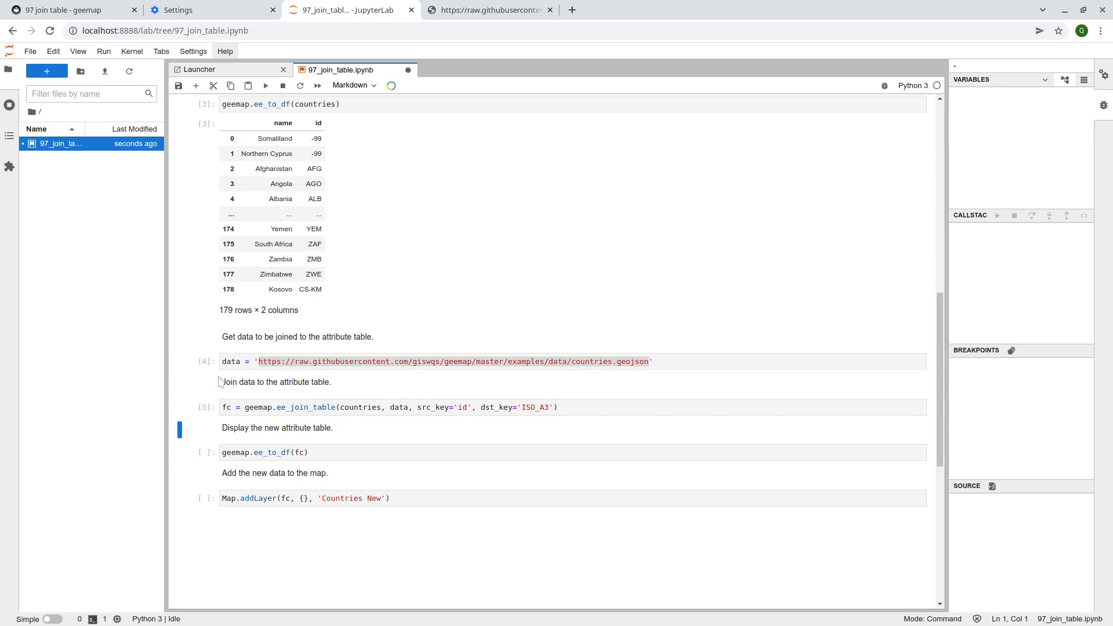
scroll(down, 3)
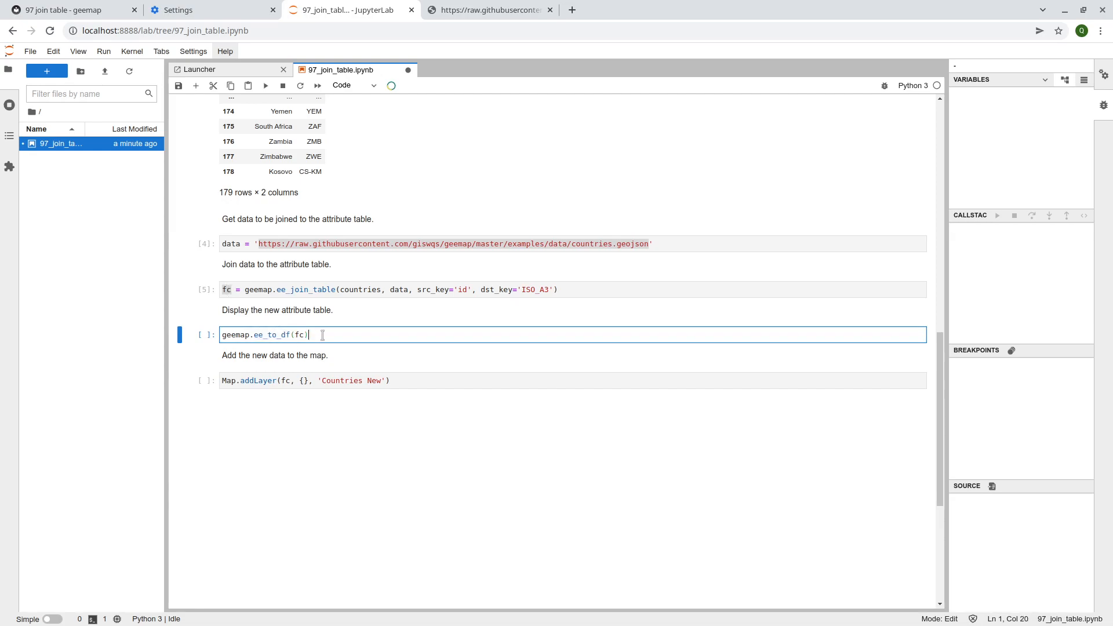
Display geemap.ee_to_df(fc) as a 179 rows × 11 columns table with CONTINENT, POP_EST, ISO_A2, id
key(Shift+Enter)
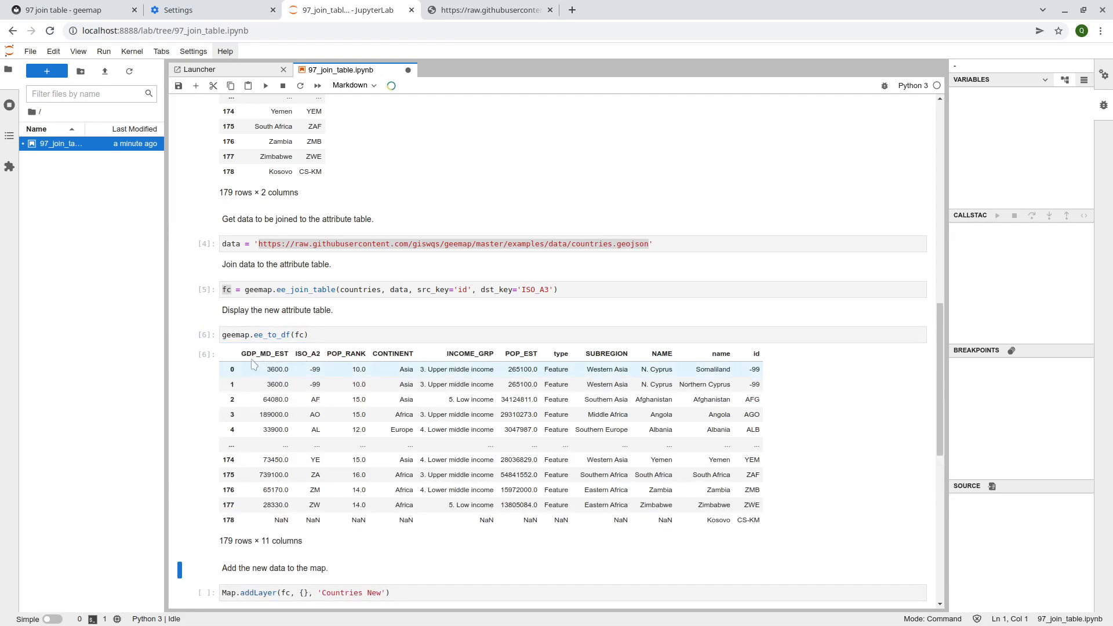
scroll(down, 3)
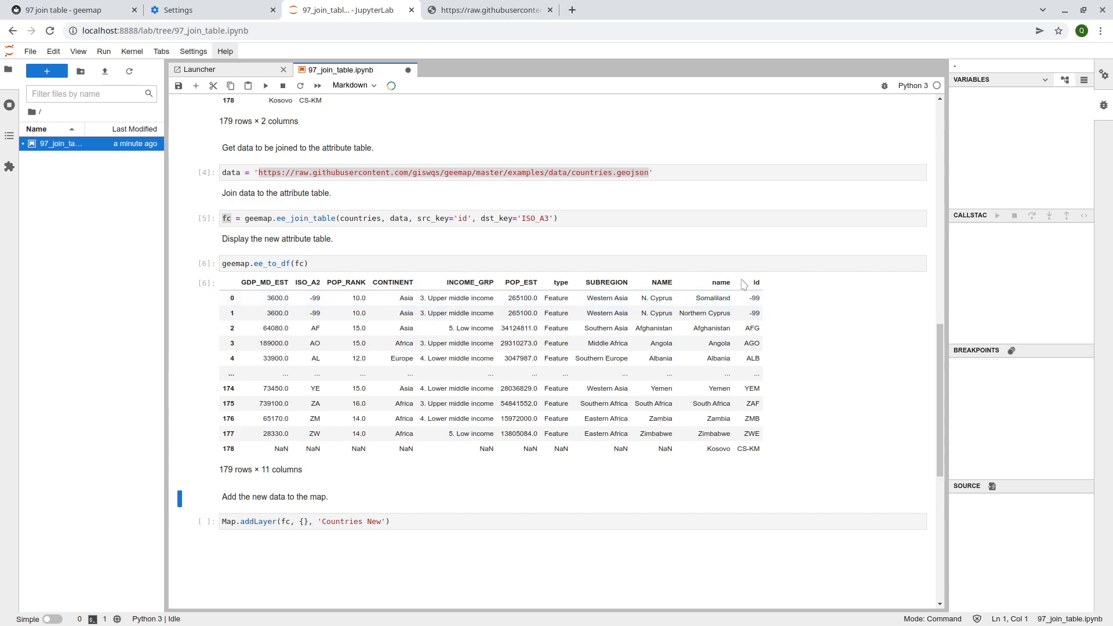
mouse_move(714, 427)
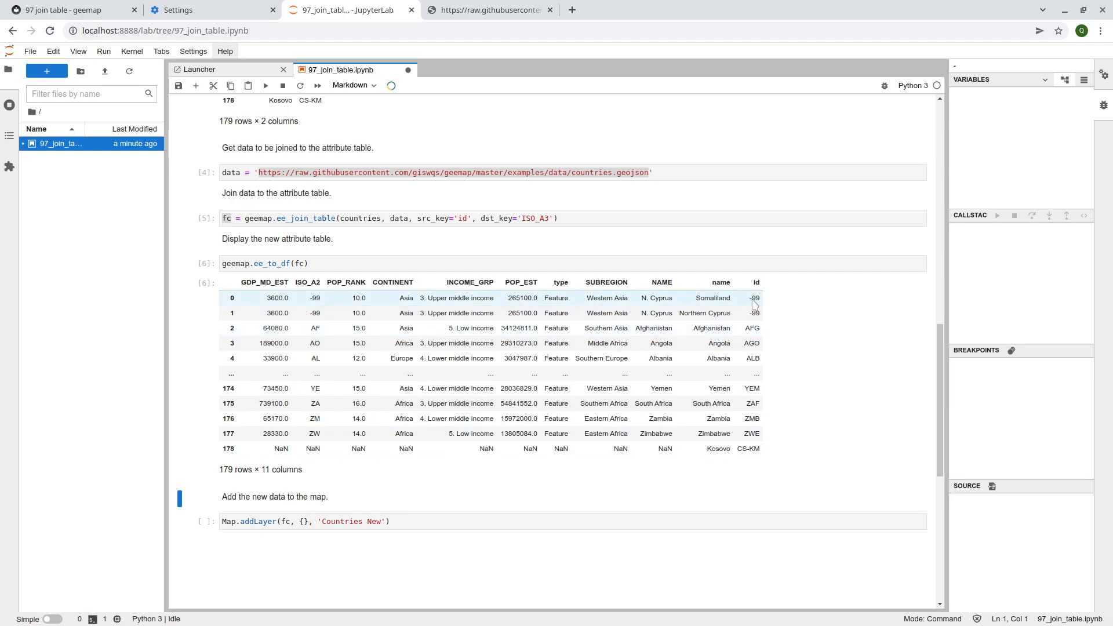
mouse_move(482, 304)
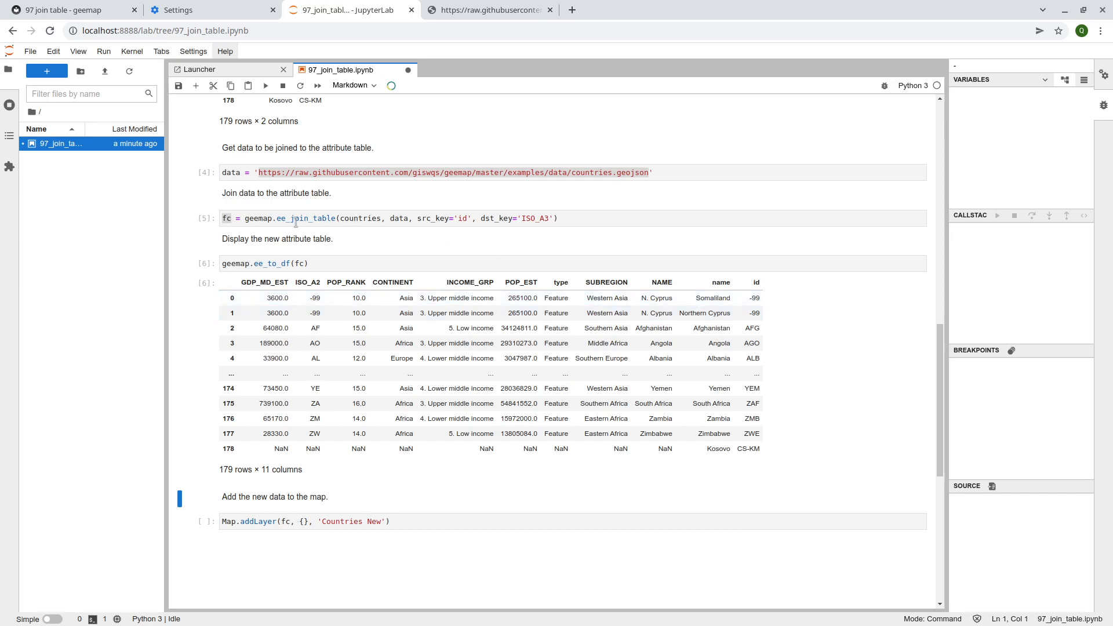
mouse_move(757, 305)
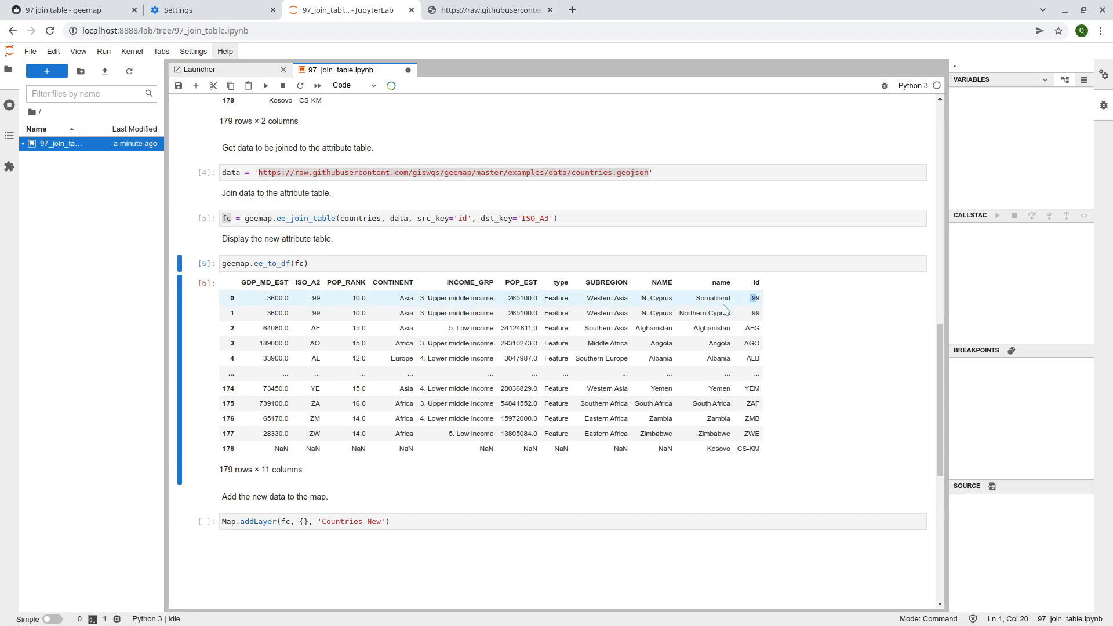
mouse_move(490, 298)
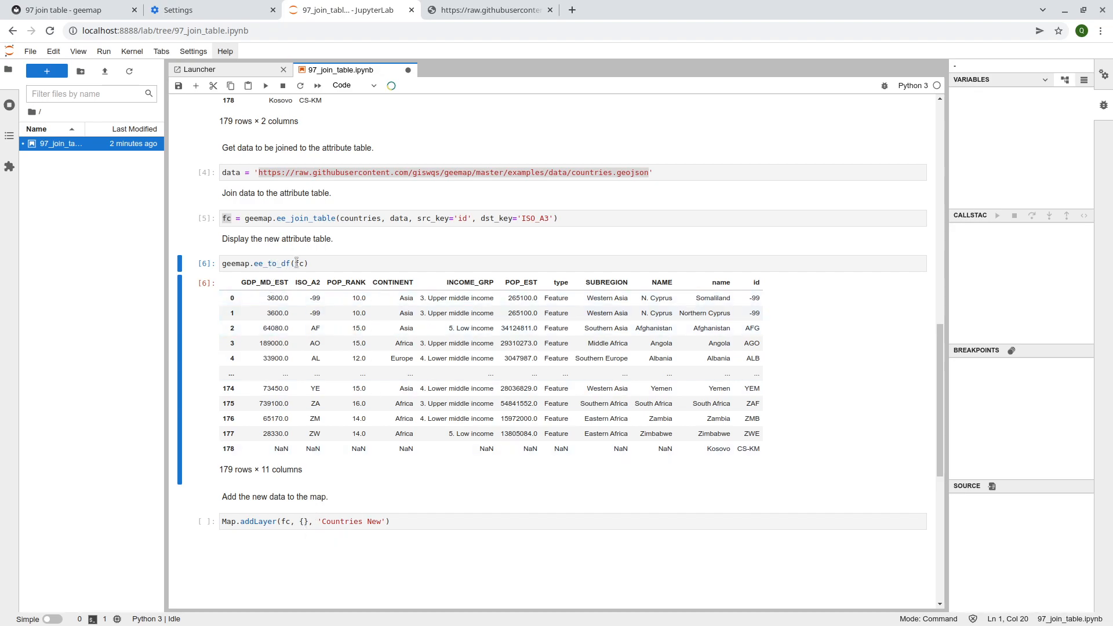
click(298, 264)
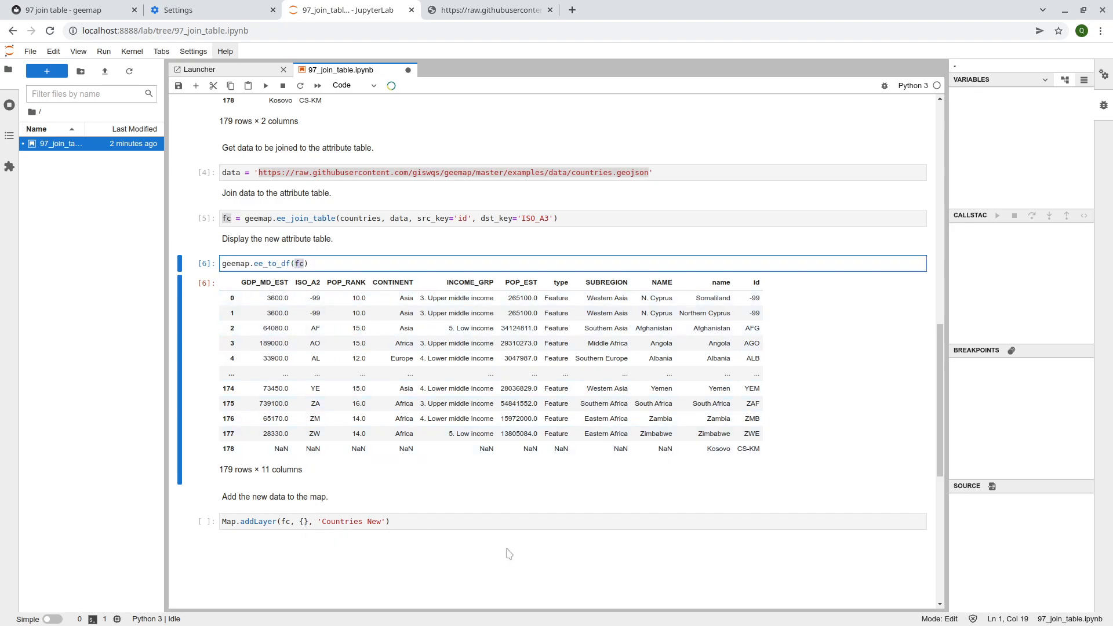
scroll(down, 3)
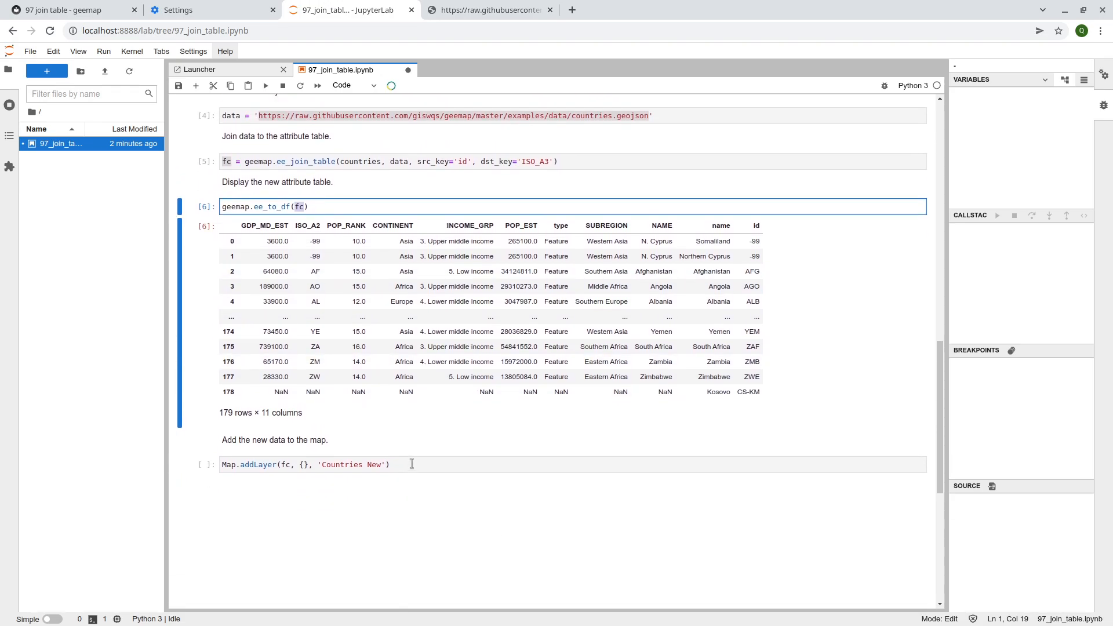
Add the joined collection to the map as the 'Countries New' layer
click(389, 464)
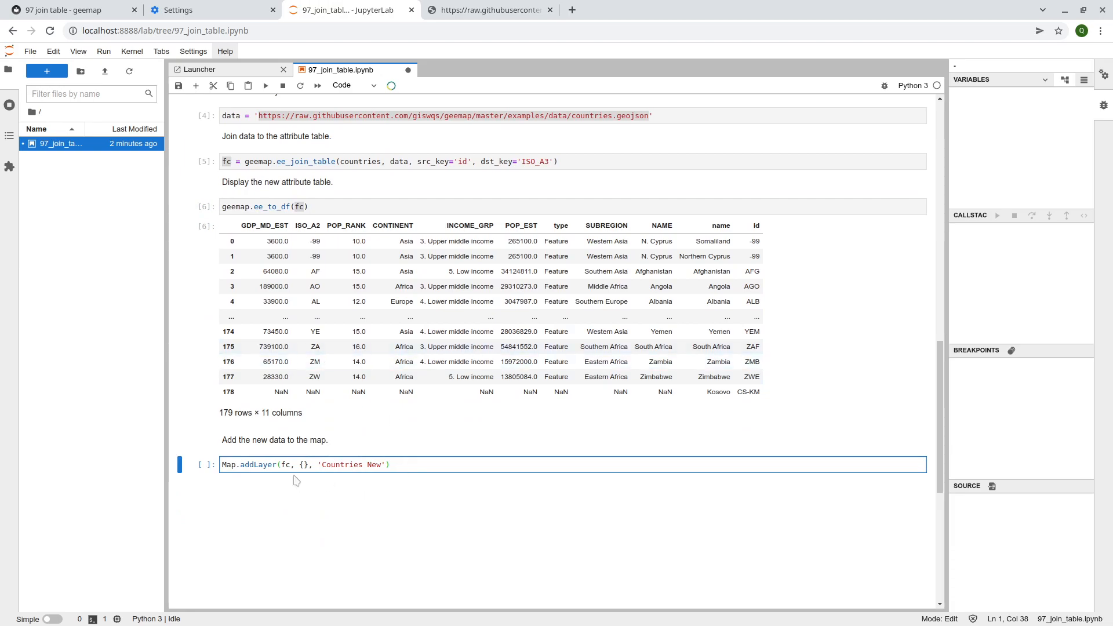
click(265, 86)
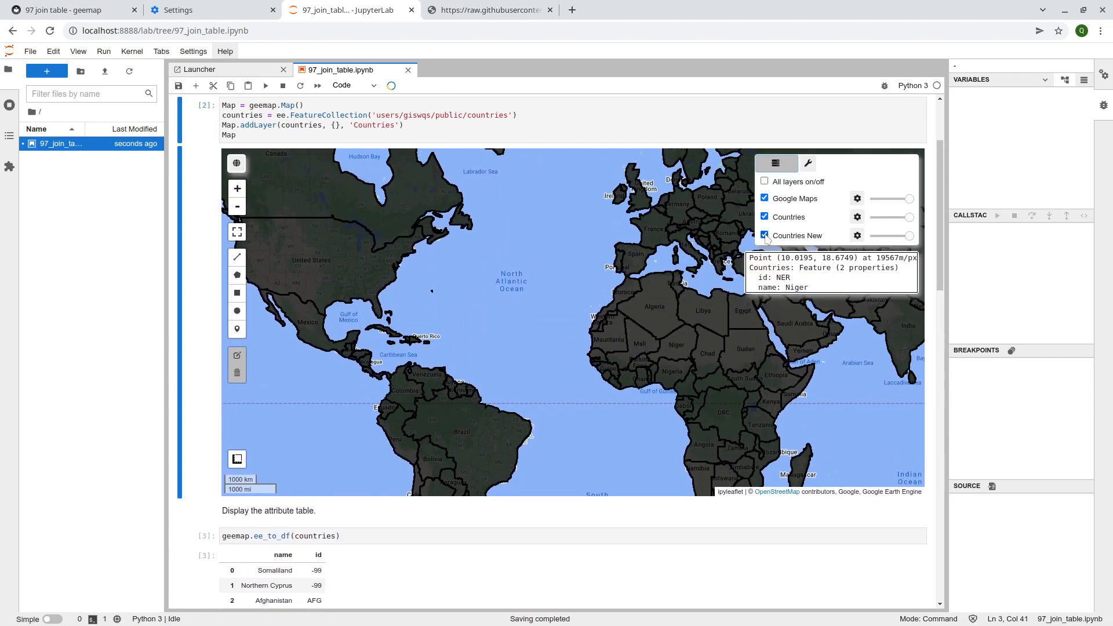
click(775, 162)
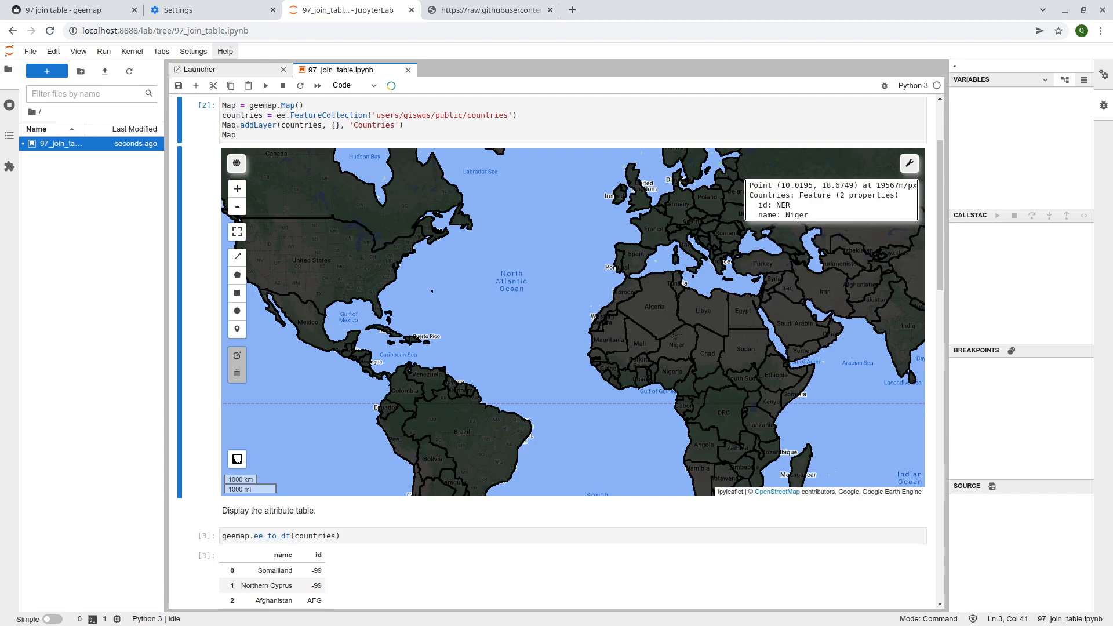
Query Algeria and the United States with the inspector to show their 11 joined properties
click(664, 307)
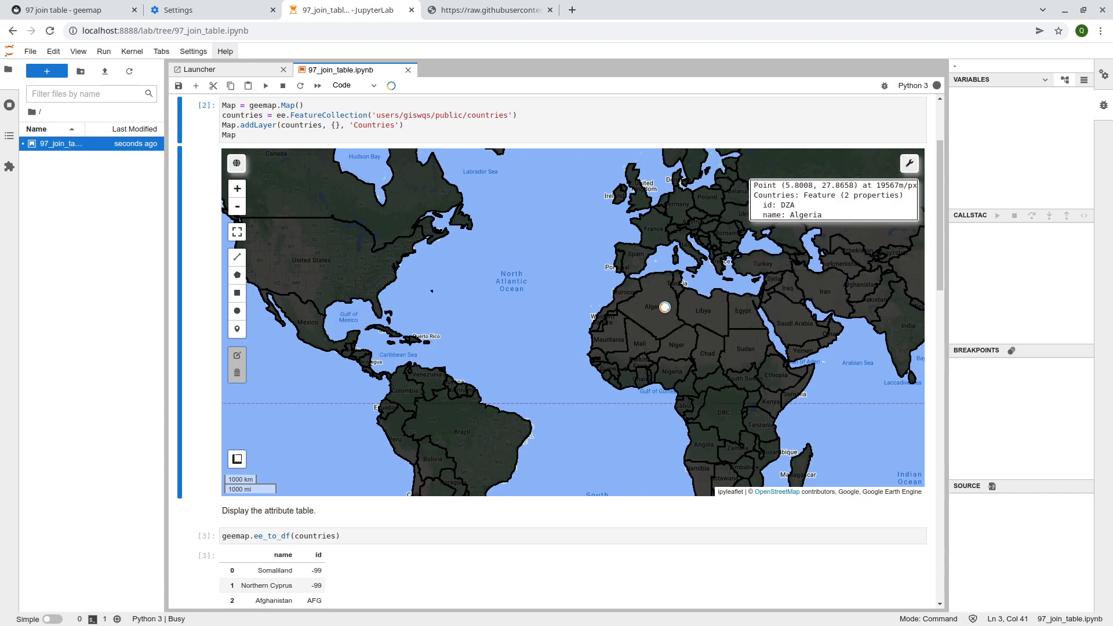
click(664, 307)
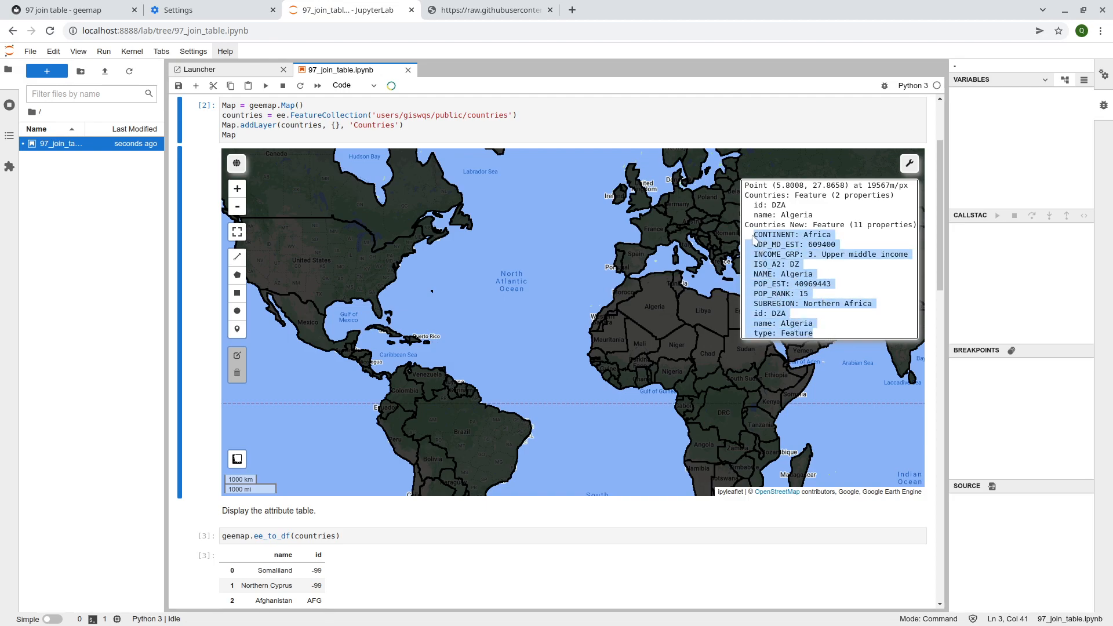
click(285, 244)
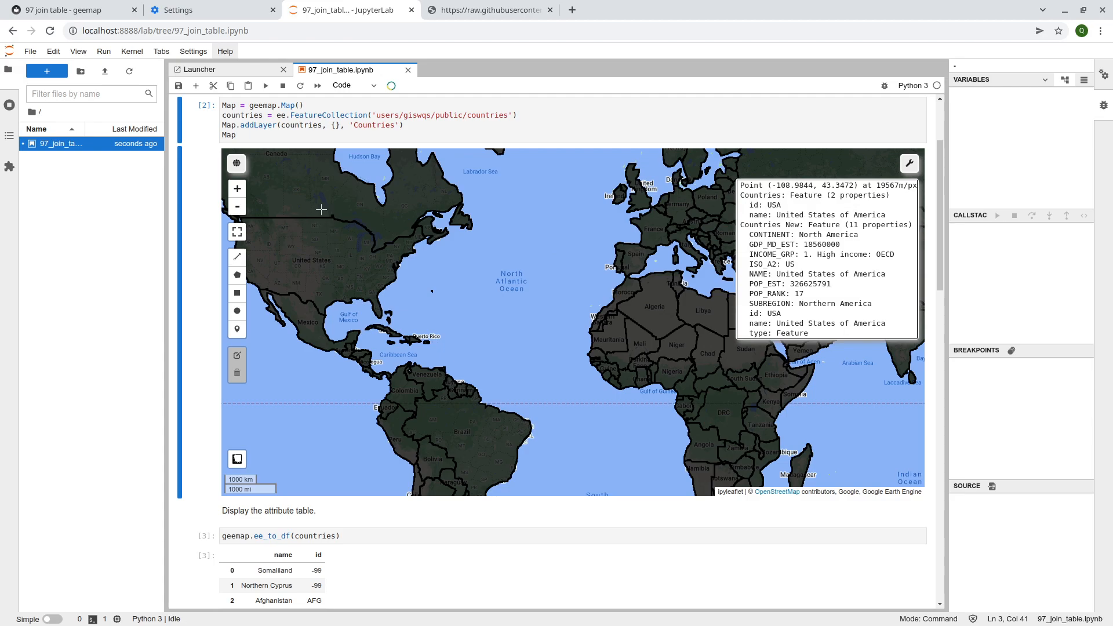
mouse_move(324, 292)
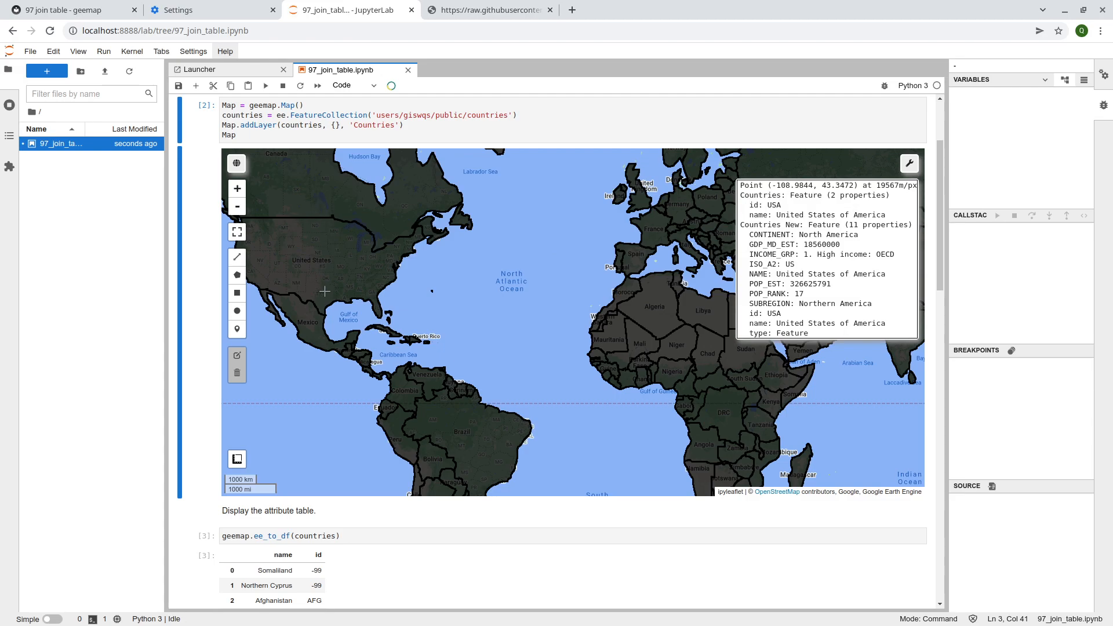
mouse_move(194, 426)
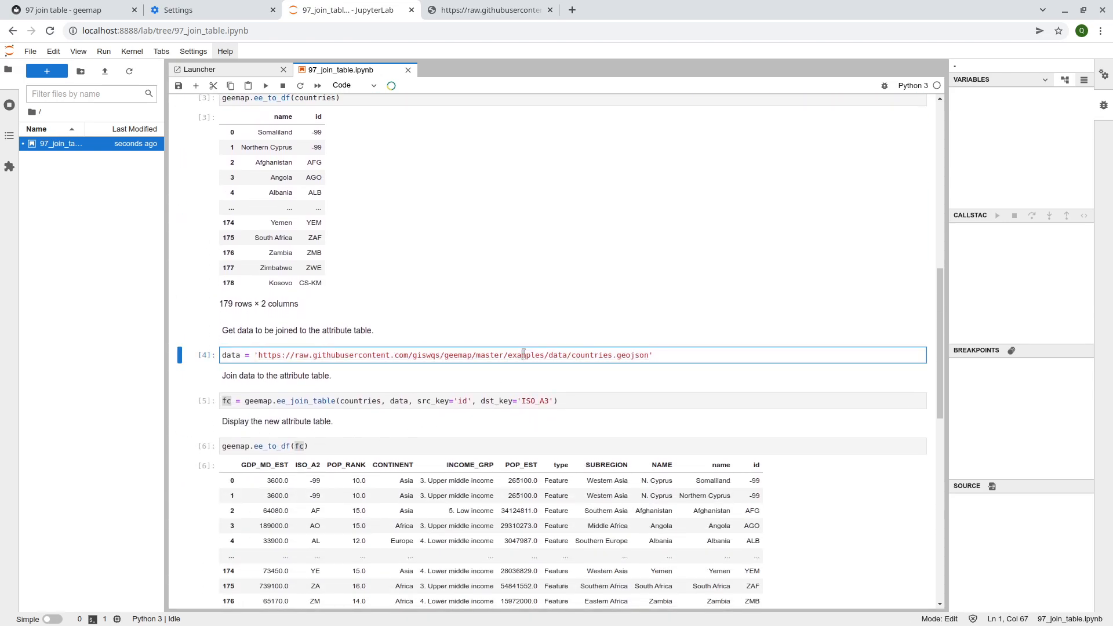
double_click(525, 354)
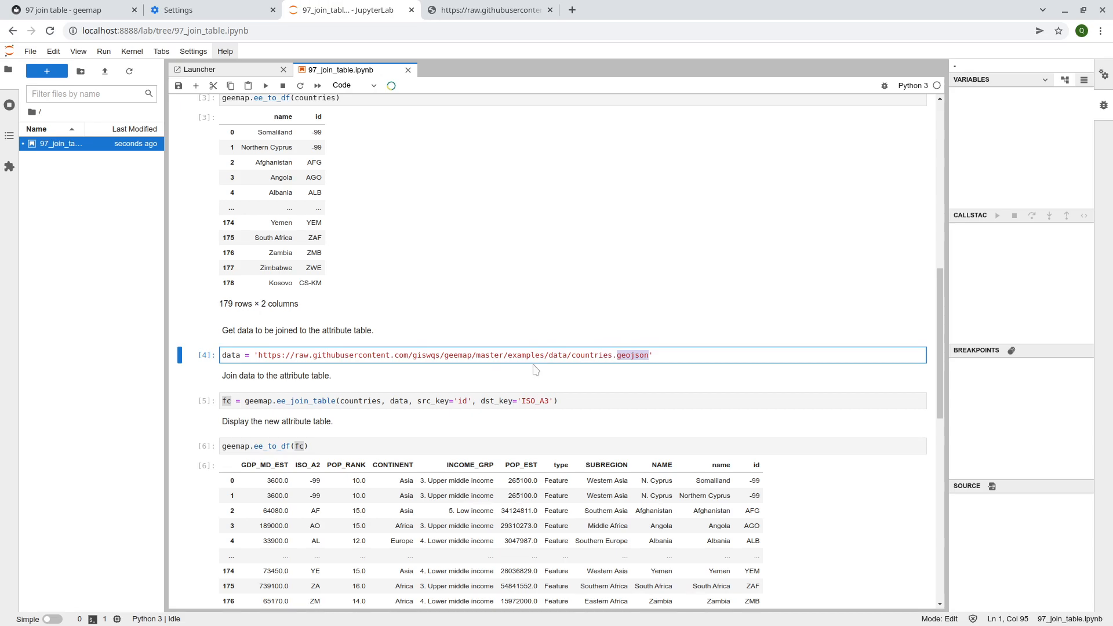
mouse_move(454, 363)
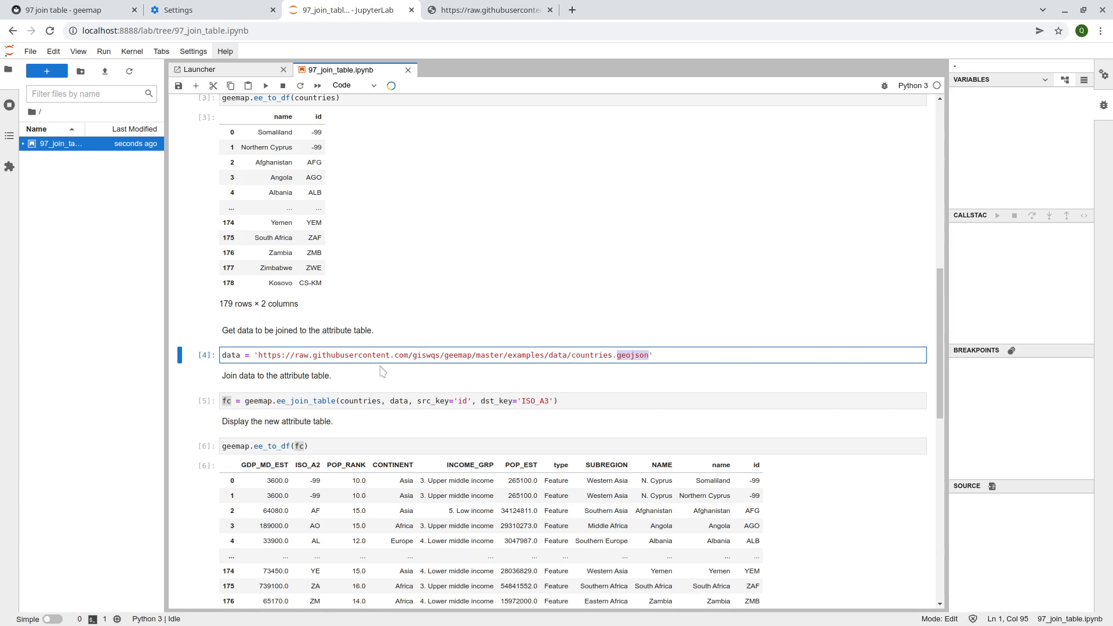
mouse_move(427, 400)
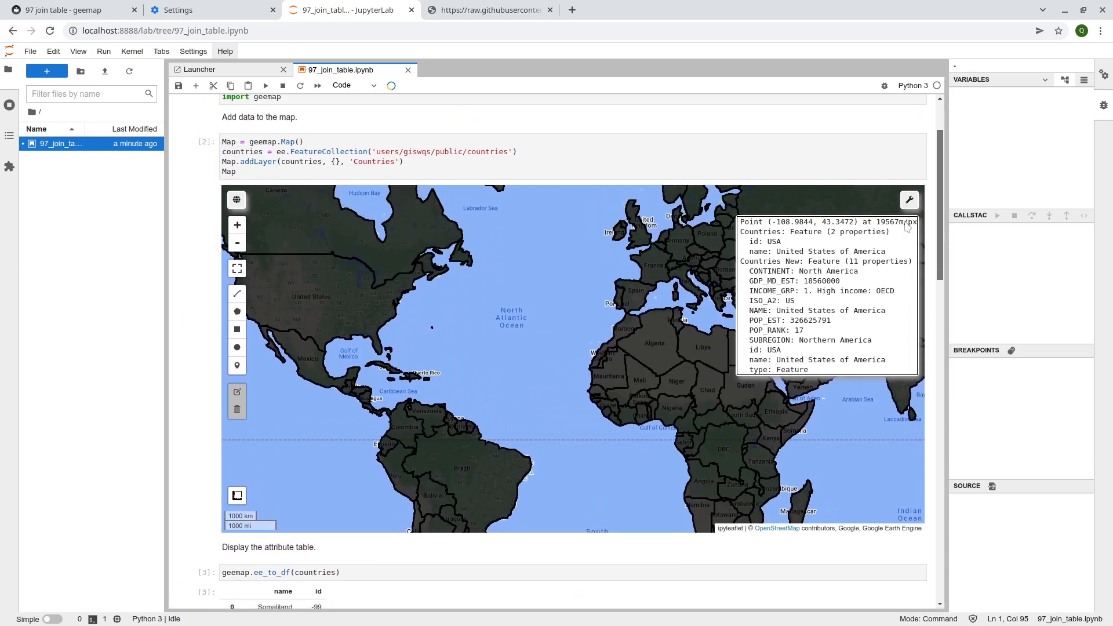
scroll(down, 3)
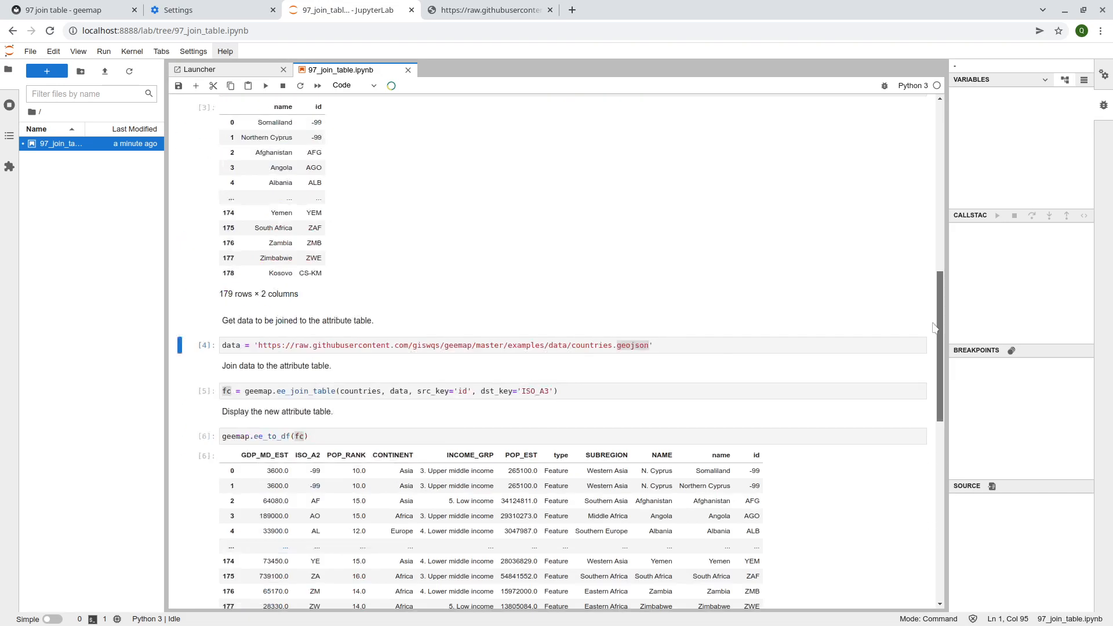